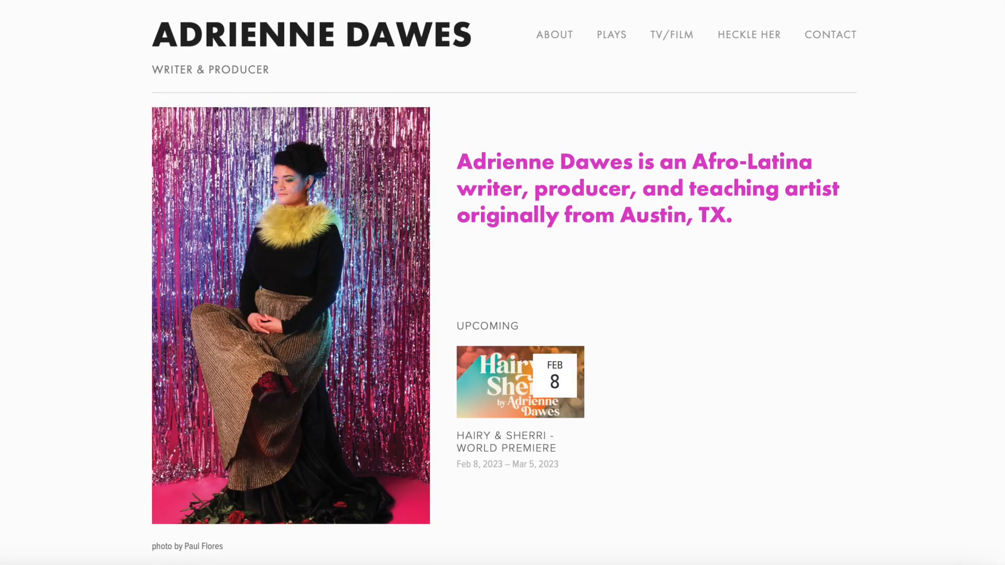
Browse the #UNFORTUNATELYCHALLENGE page, then start a new workbook with Submission Date in A1.
scroll(down, 3)
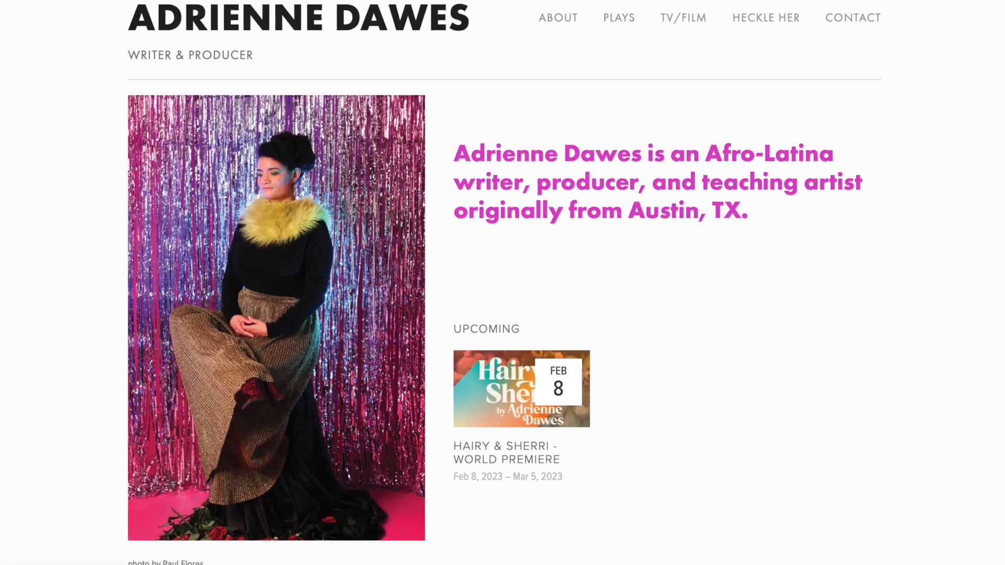
scroll(down, 3)
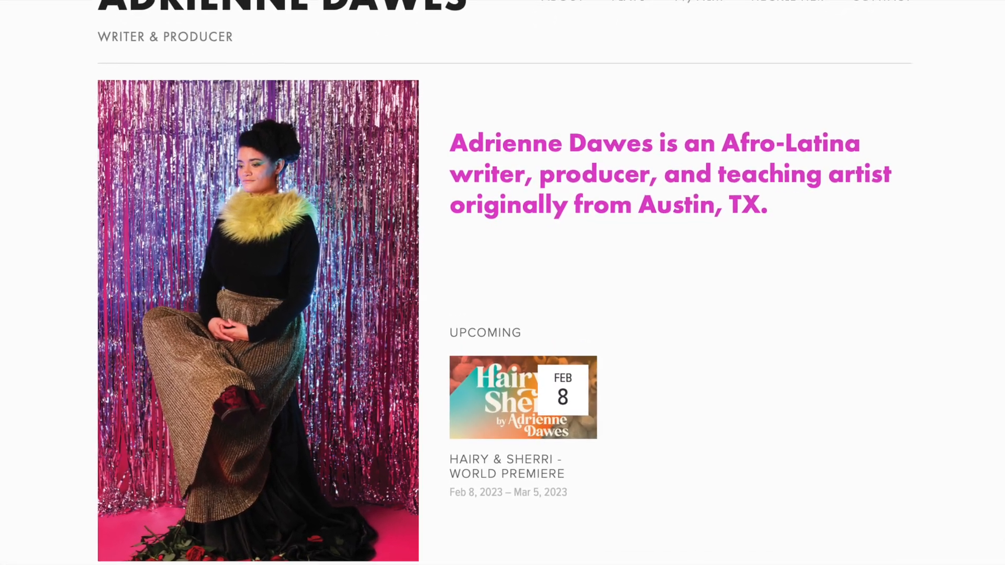
click(737, 57)
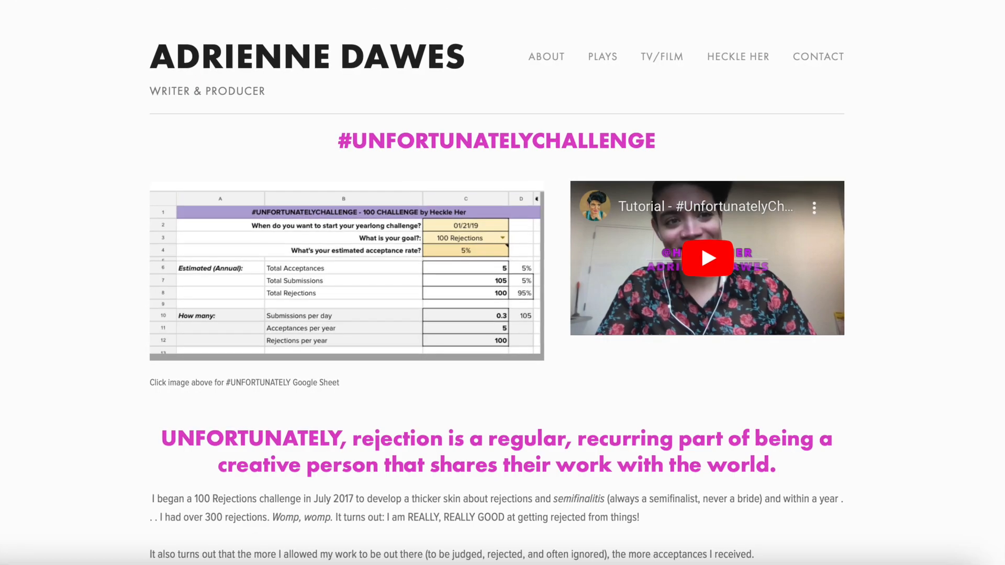
scroll(down, 3)
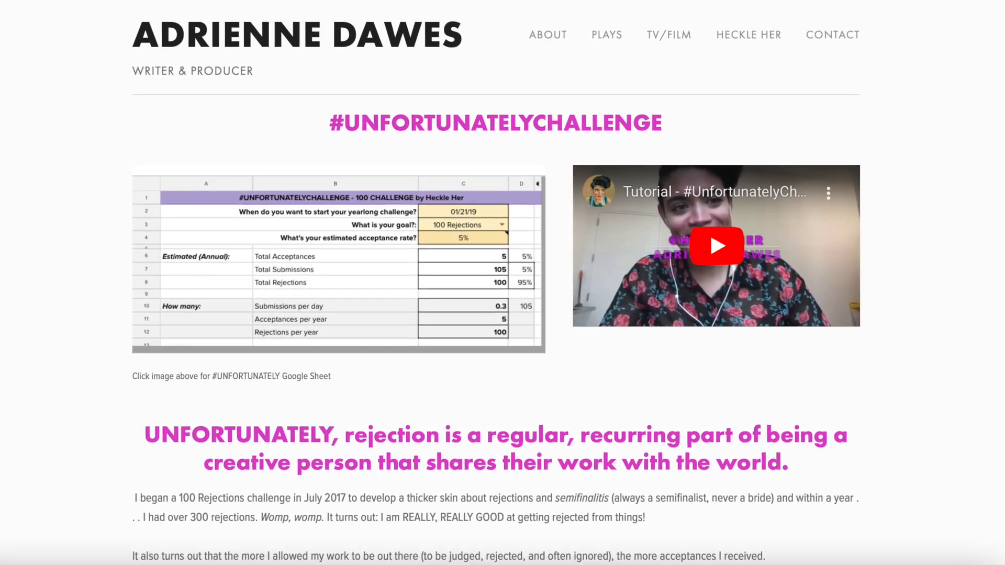
scroll(down, 3)
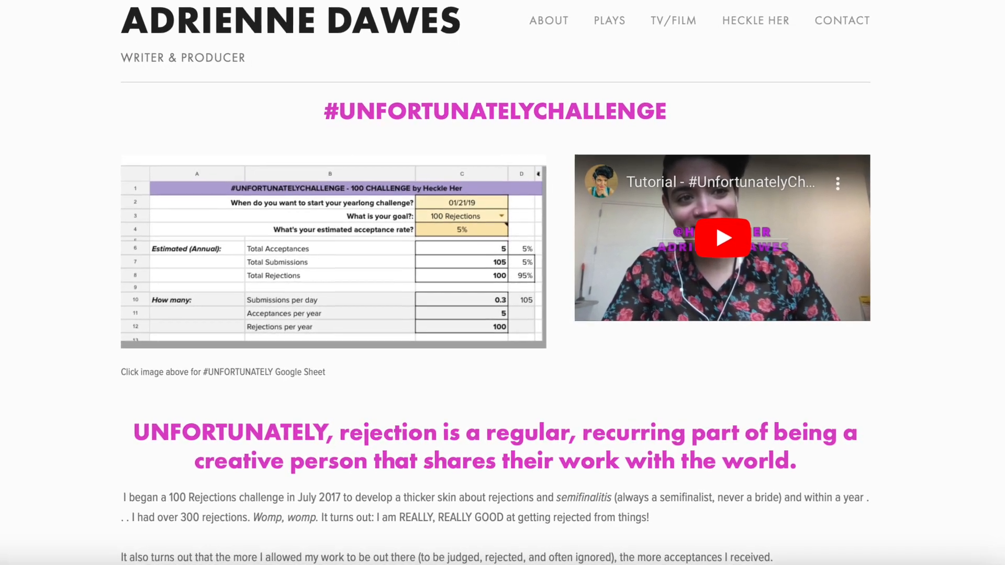
scroll(down, 3)
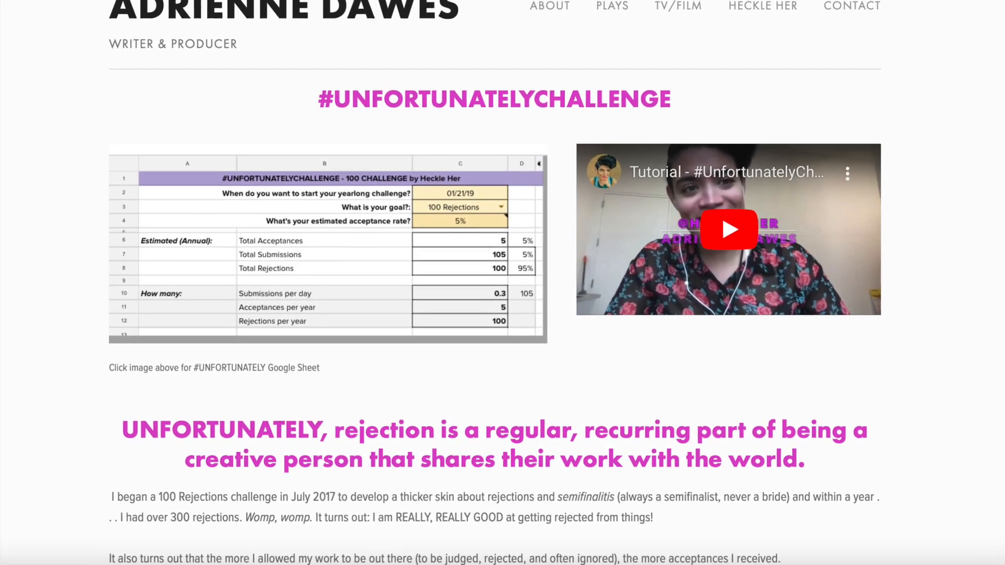
scroll(down, 3)
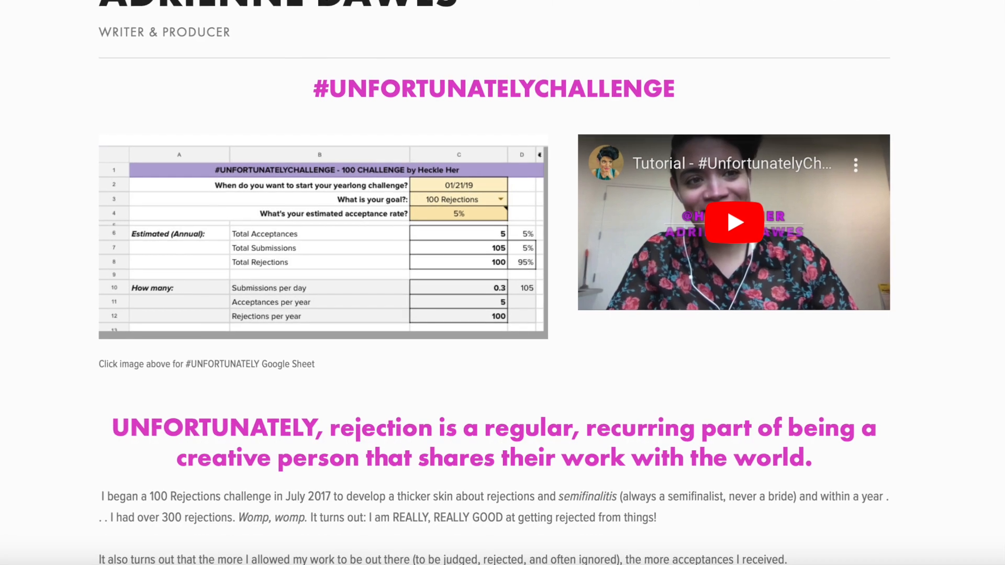
click(322, 238)
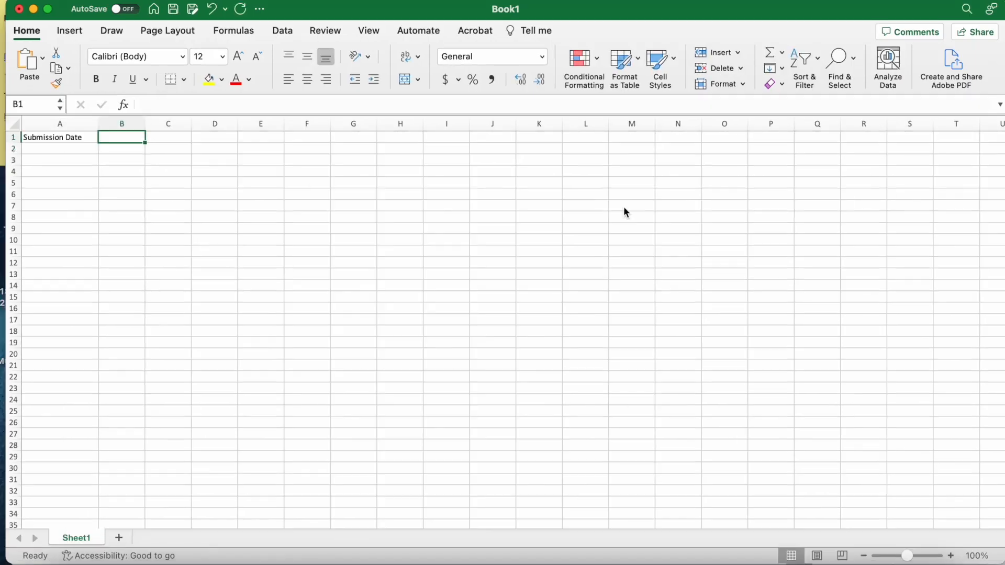
Add Fee, Name, Submission Contents and Genre headers, widening column D to fit.
text(Fee)
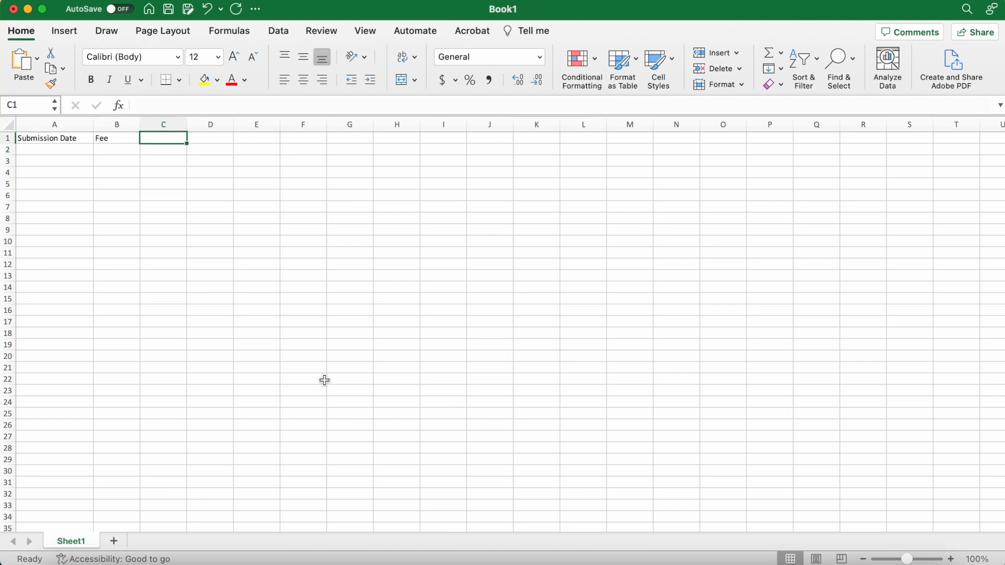
text(Submiss)
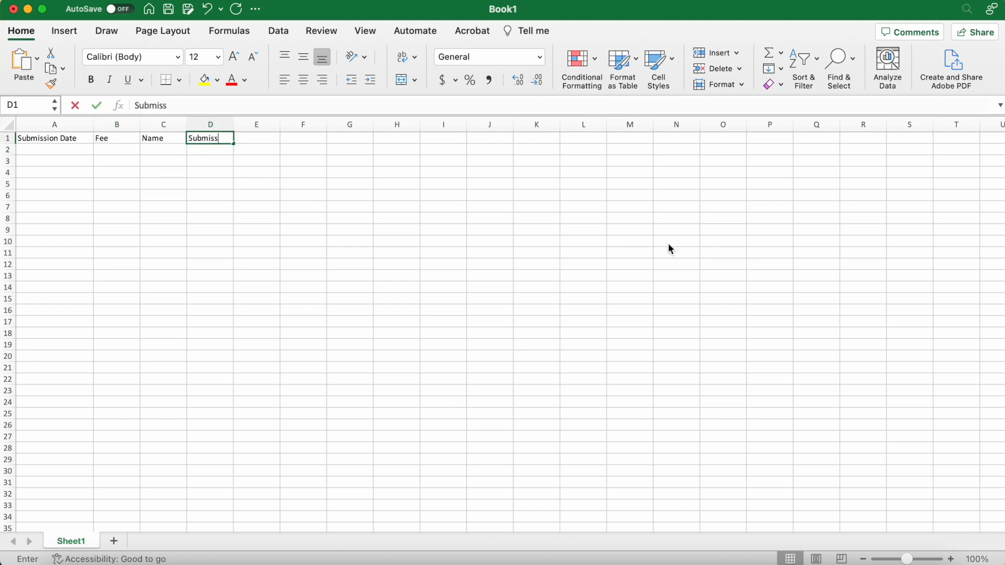
drag(233, 125, 237, 125)
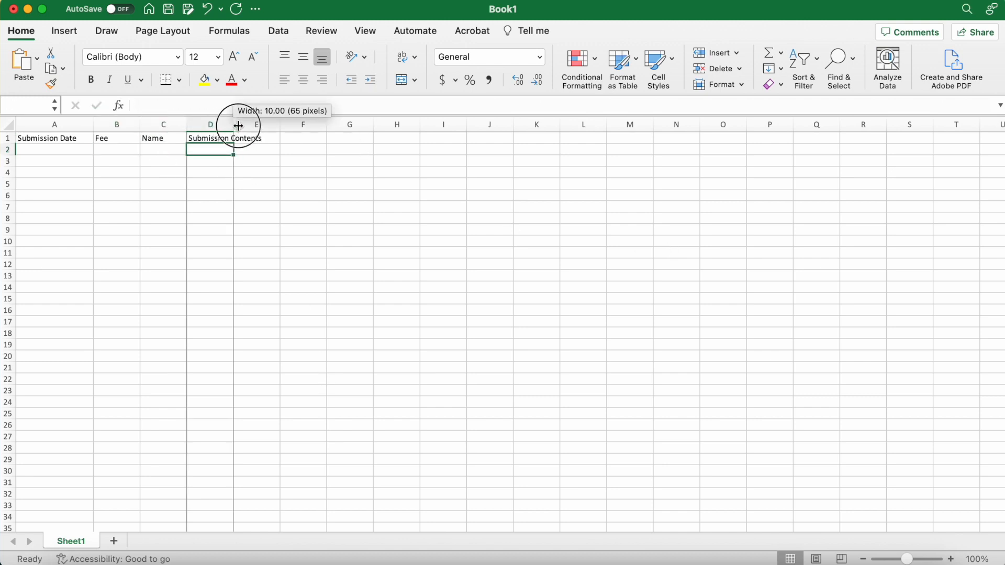
click(300, 125)
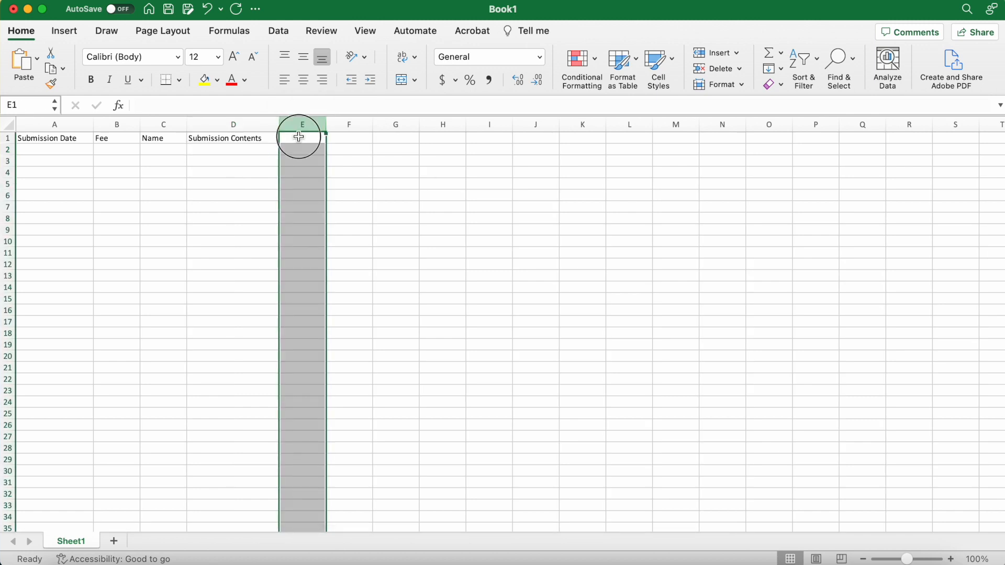
text(Genre)
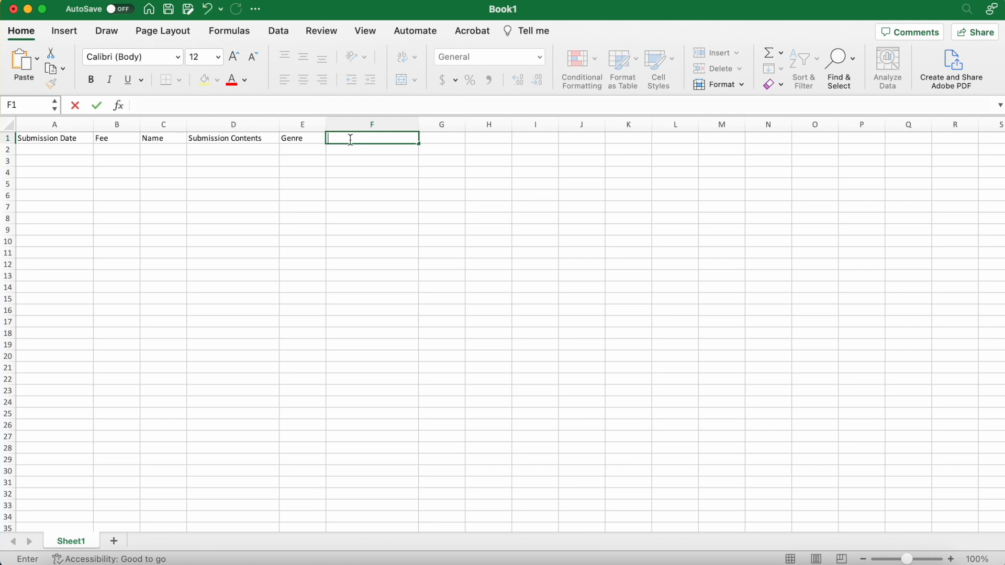
Add Submission Type, Status, Status Date, Payment and Notes headers, widening column A.
text(Submission Type)
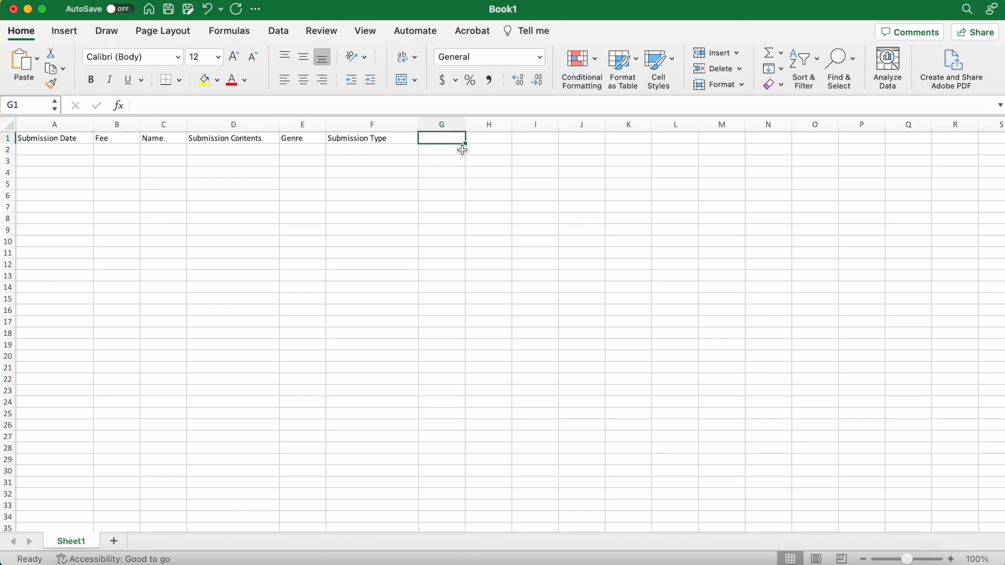
text(Status)
click(535, 137)
text(Payment)
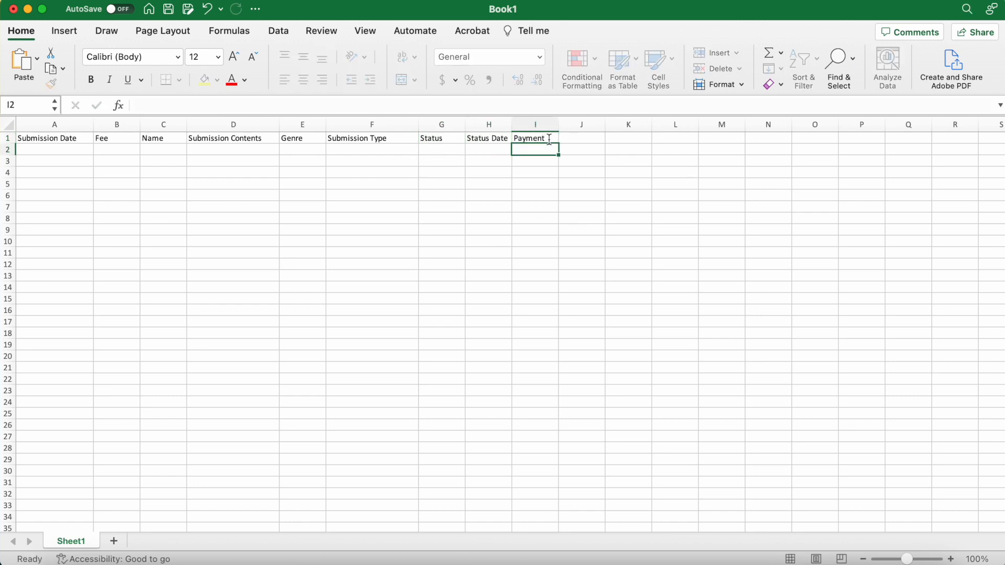
text(Notes)
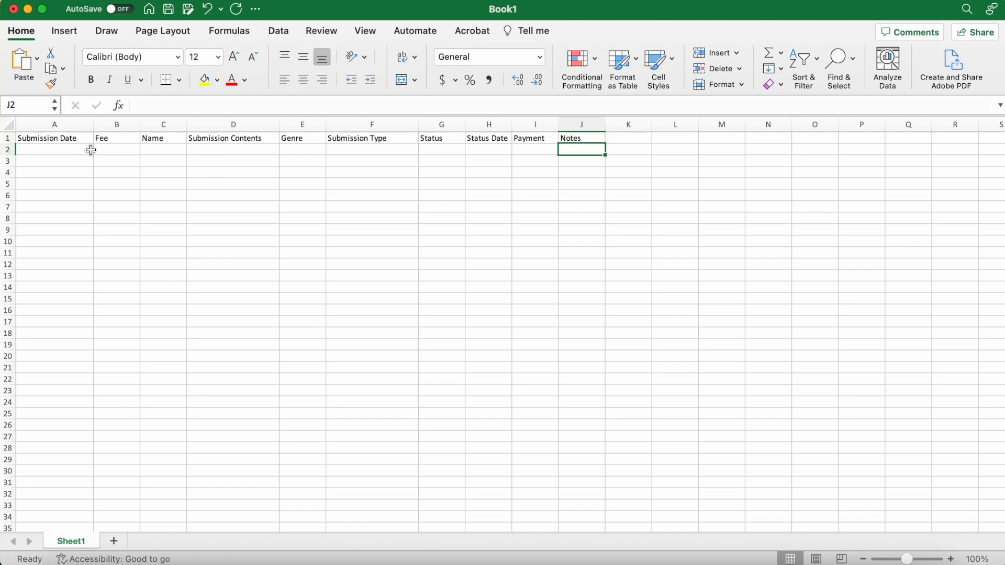
drag(93, 125, 84, 124)
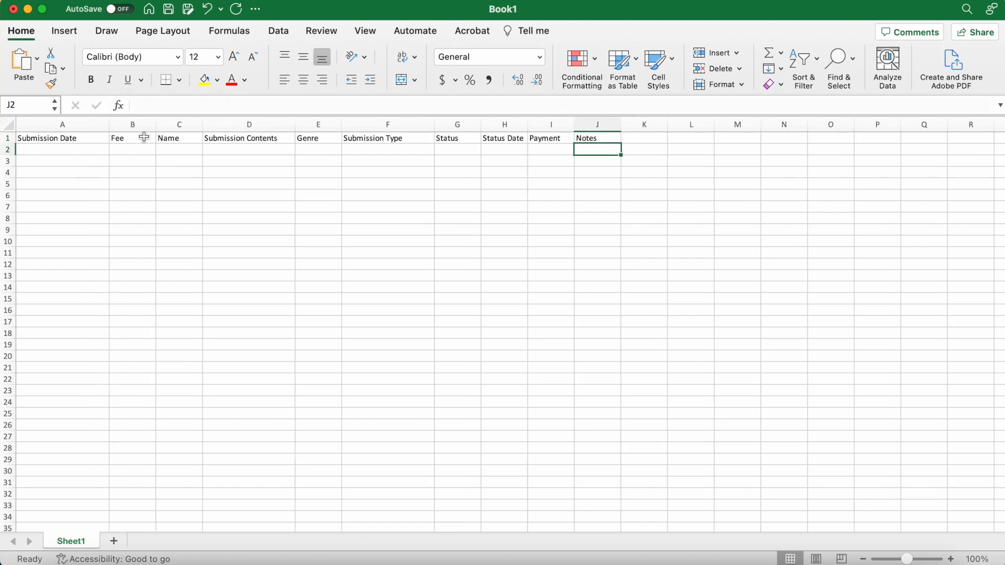
Bold and centre row 1, make it taller, and select the tracker area A1:J23.
drag(152, 124, 150, 118)
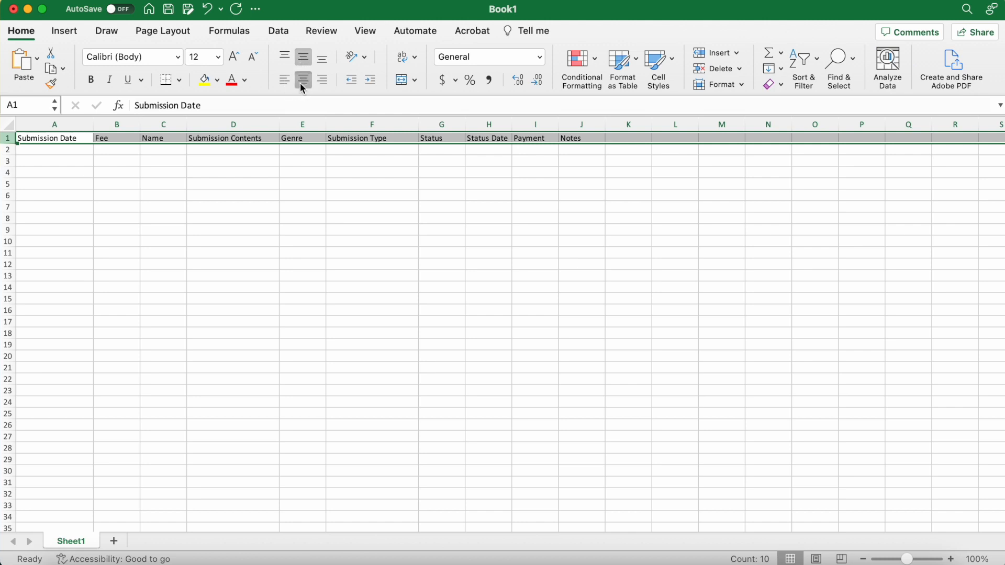
drag(7, 138, 8, 144)
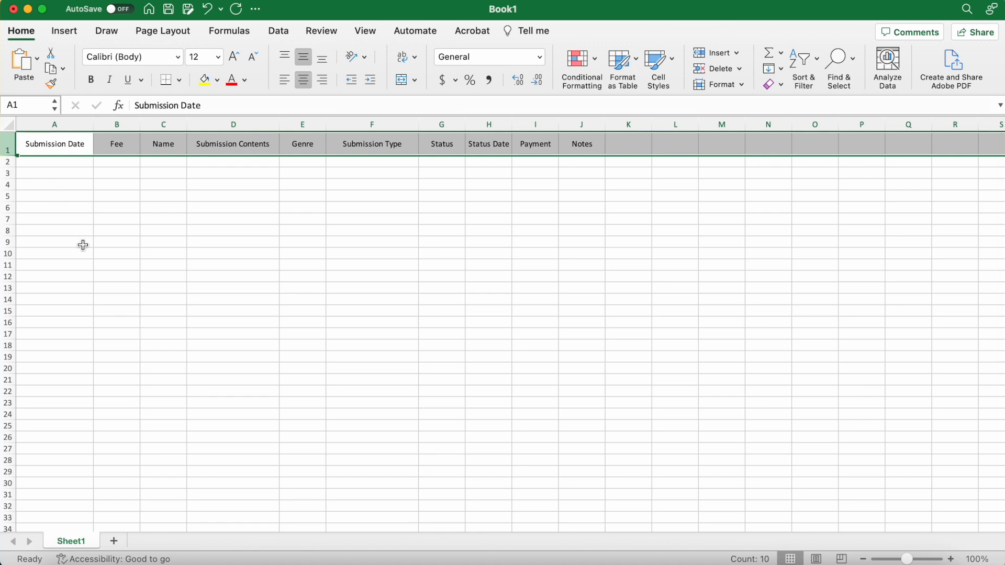
drag(54, 139, 580, 390)
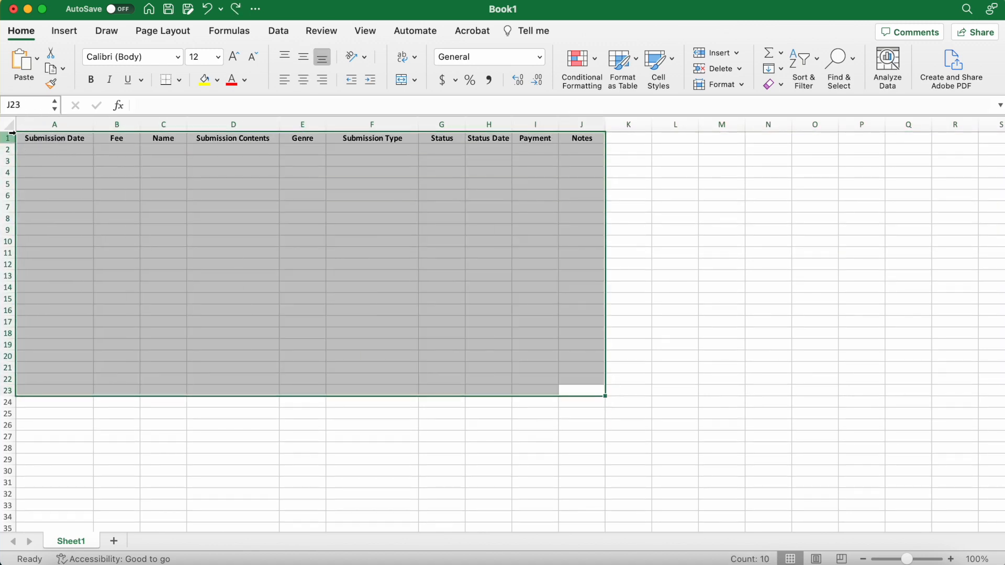
Browse the table style gallery and the Page Layout theme options.
click(621, 68)
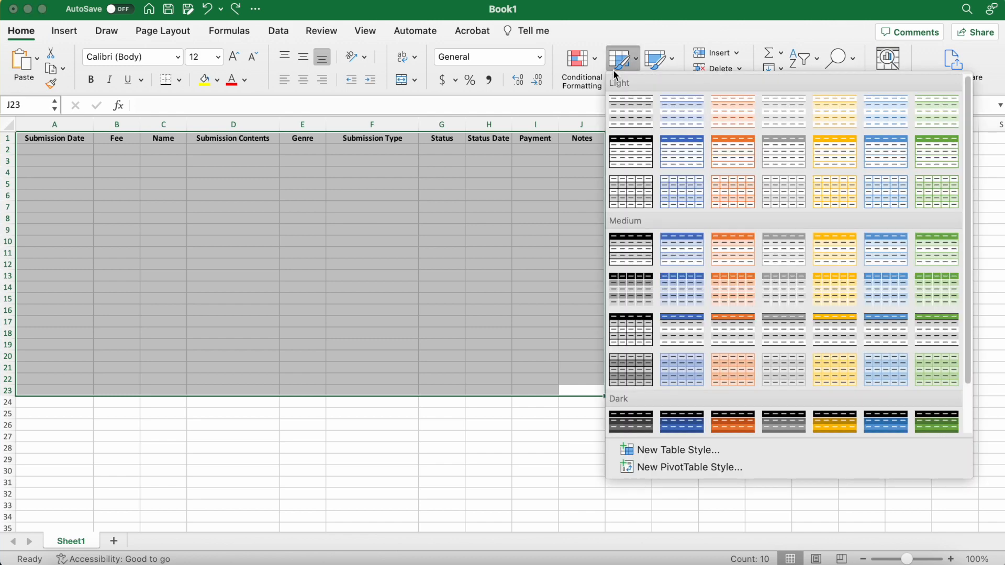
scroll(down, 3)
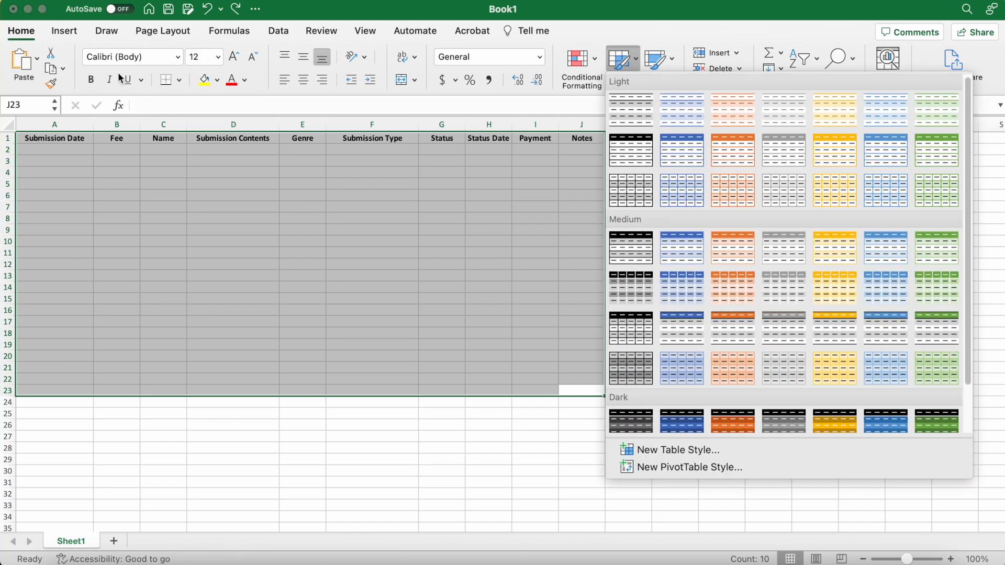
click(164, 30)
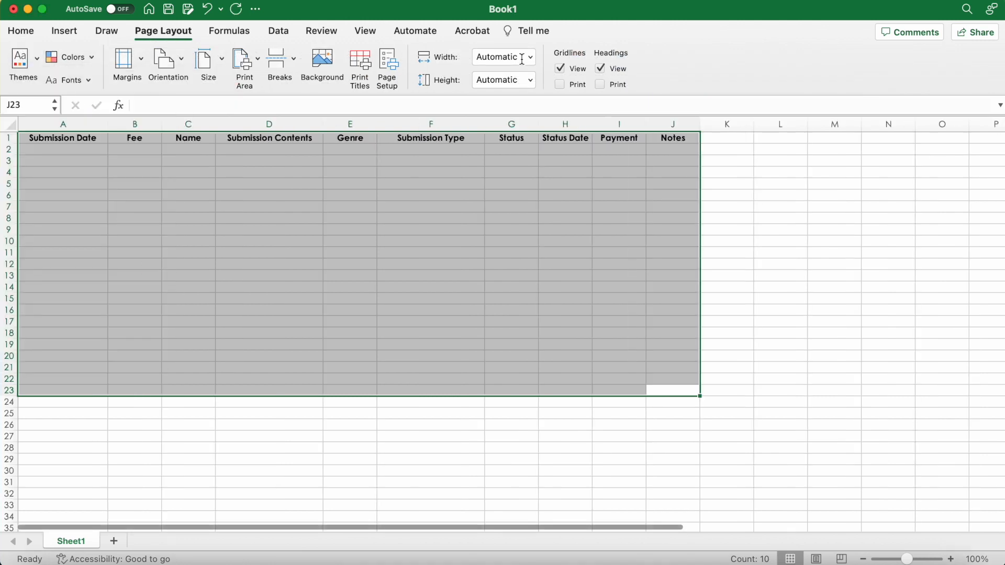
click(21, 31)
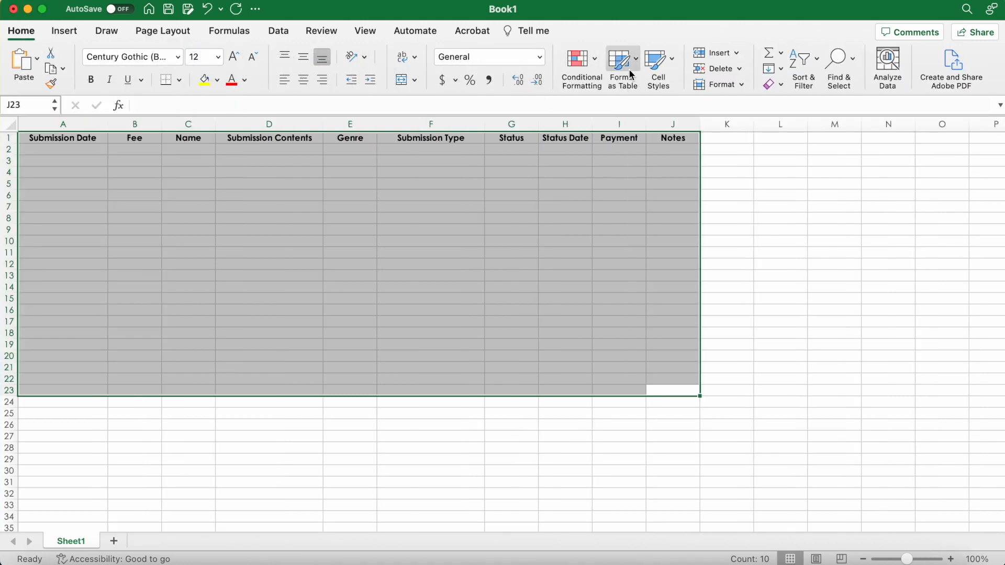
Format $A$1:$J$23 as a table with headers using a pink medium style.
click(619, 67)
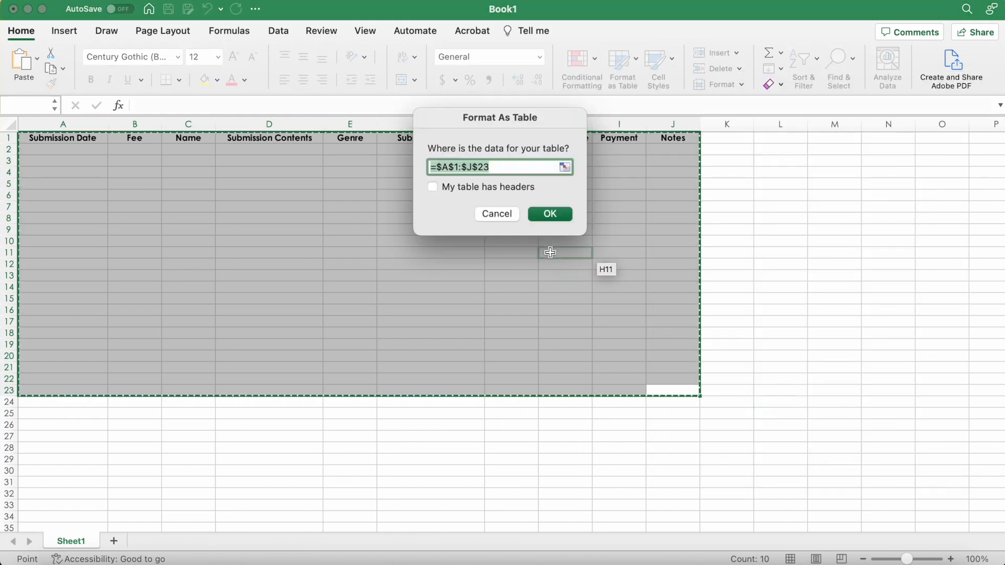
click(432, 187)
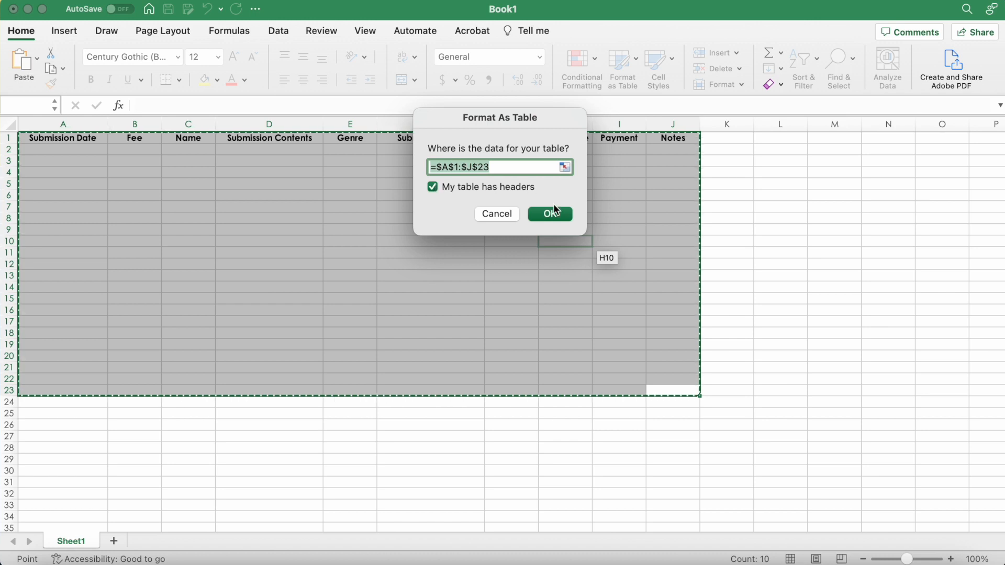
click(549, 214)
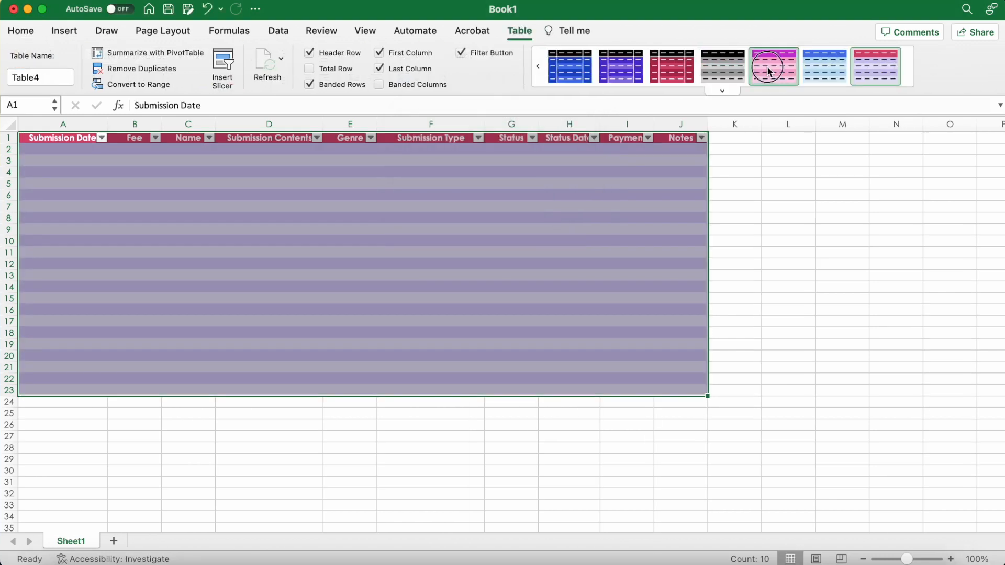
click(671, 65)
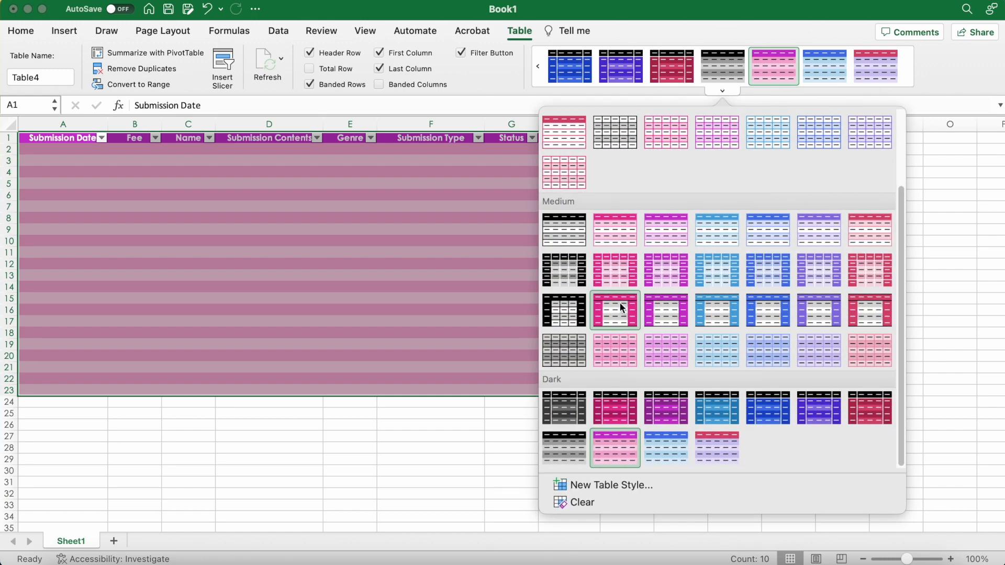
click(614, 310)
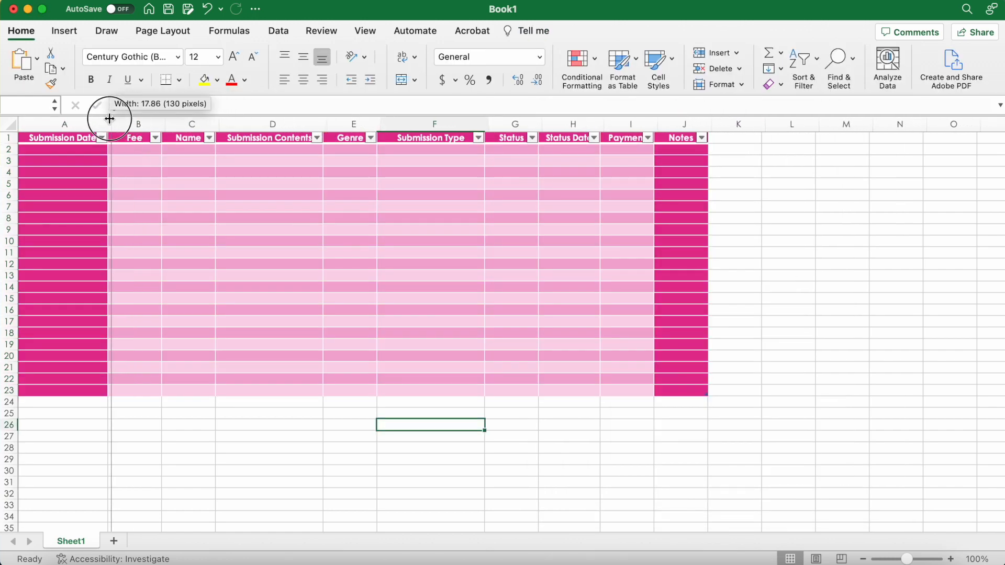
Widen the Submission Date column slightly and the Notes column noticeably.
drag(109, 118, 104, 118)
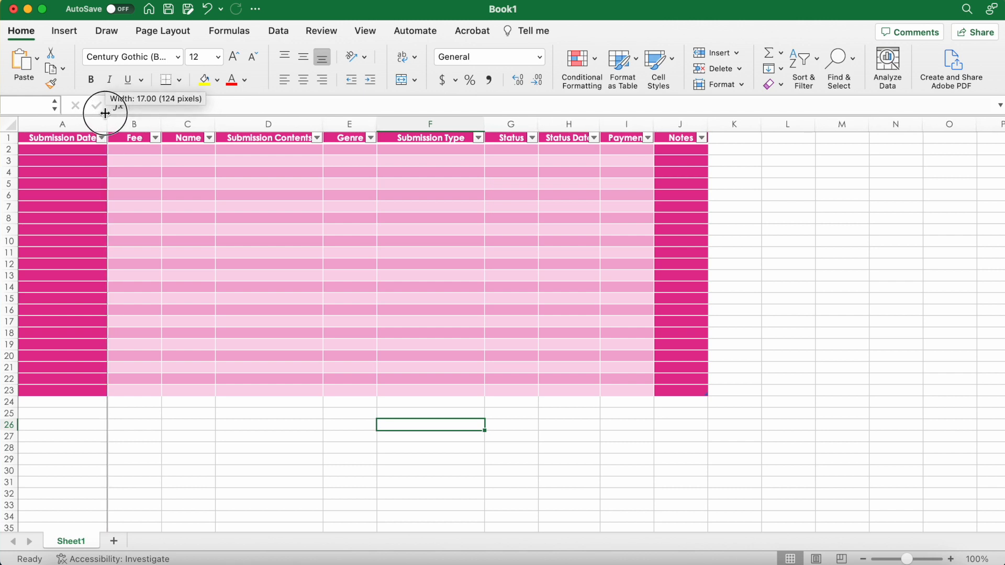
drag(107, 124, 108, 123)
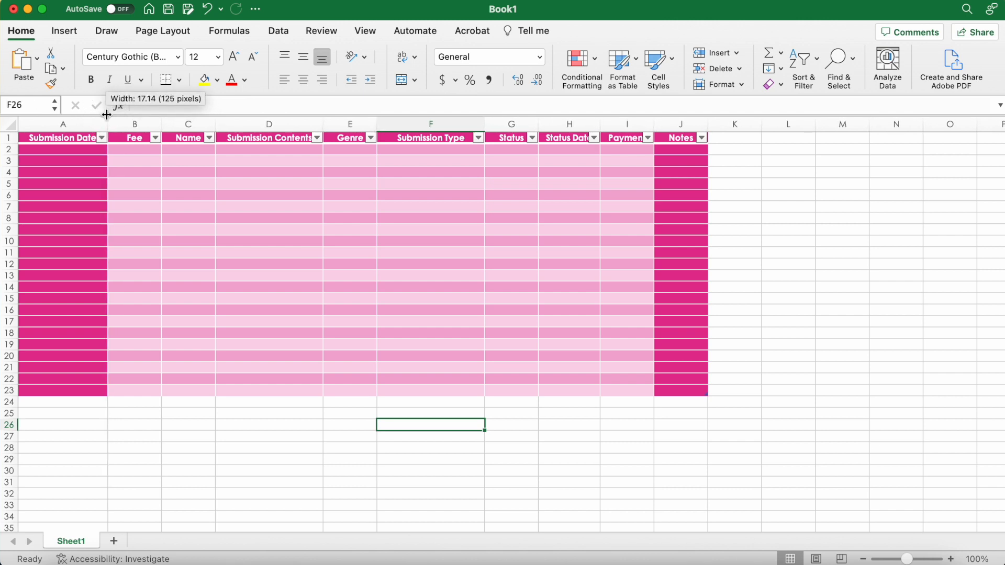
mouse_move(707, 124)
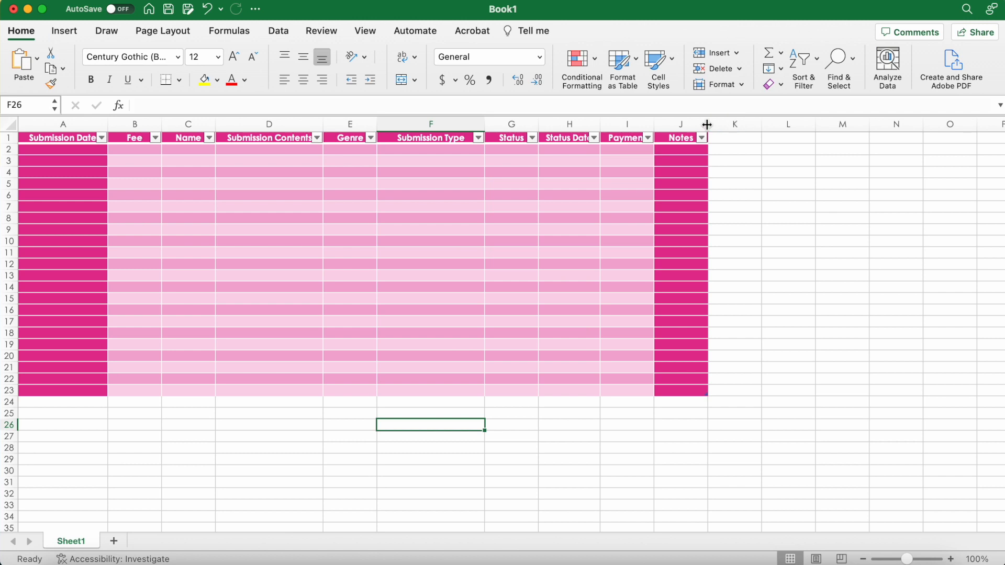
drag(707, 124, 760, 124)
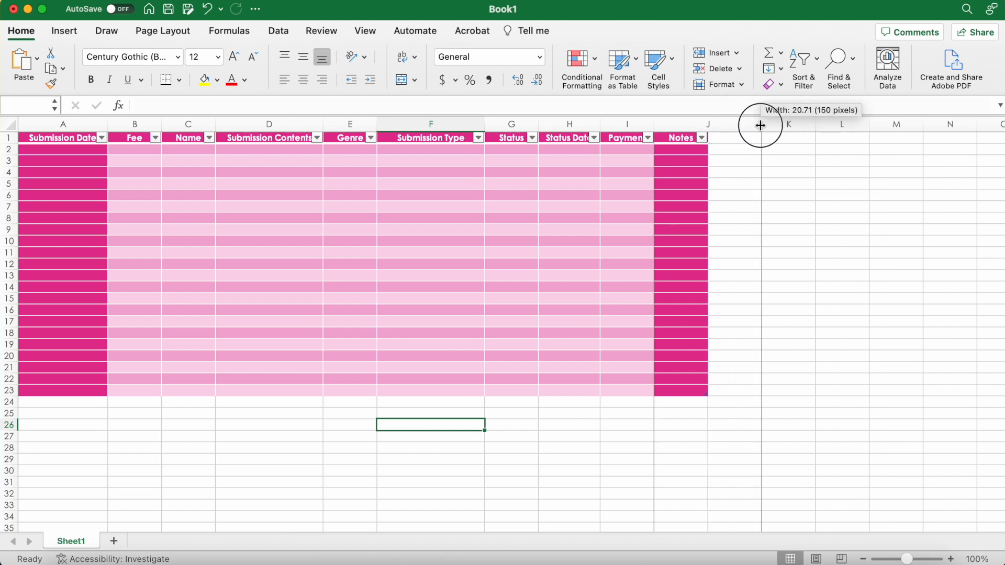
click(277, 30)
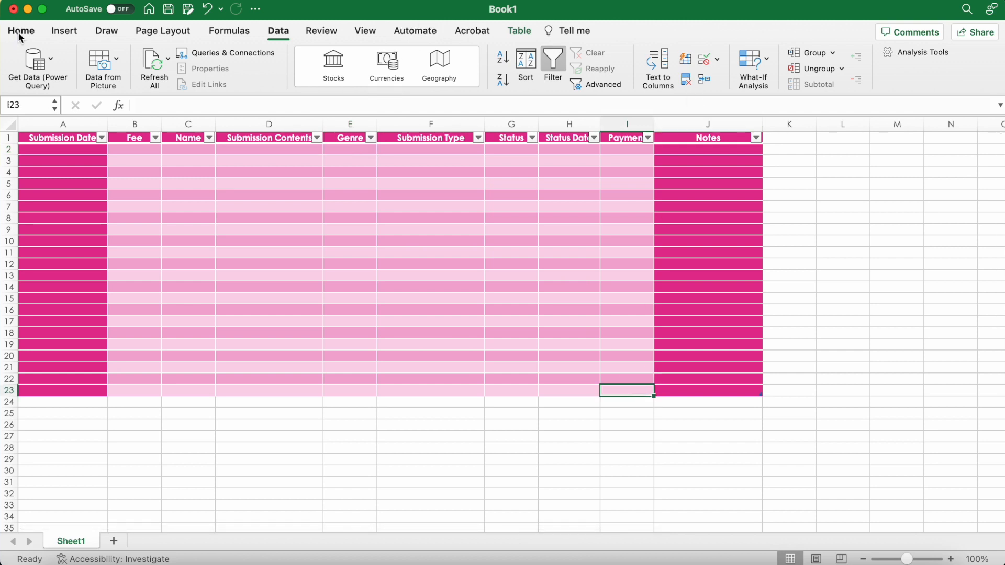
Format the whole Payment column (I) as Currency via Format Cells.
click(20, 30)
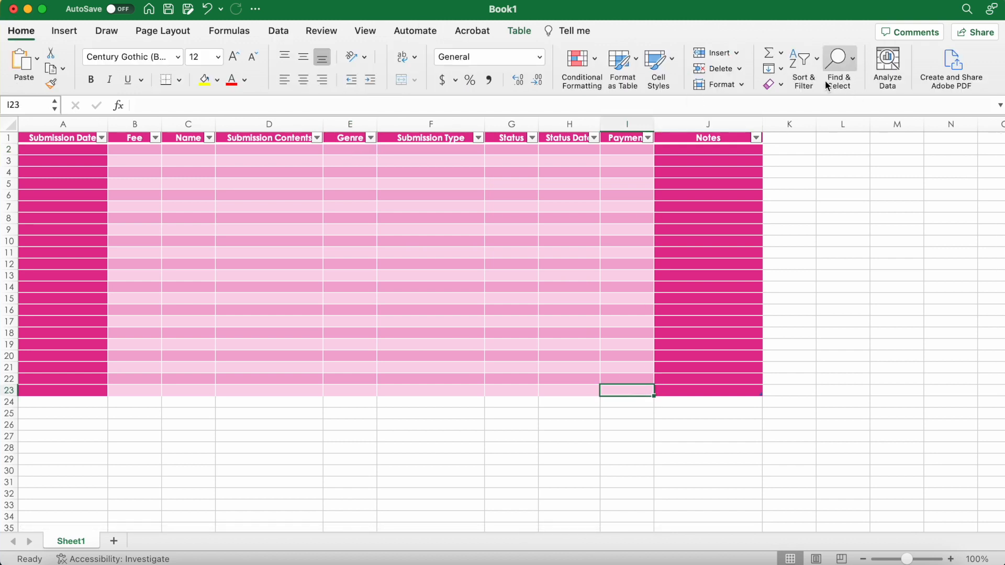
click(626, 124)
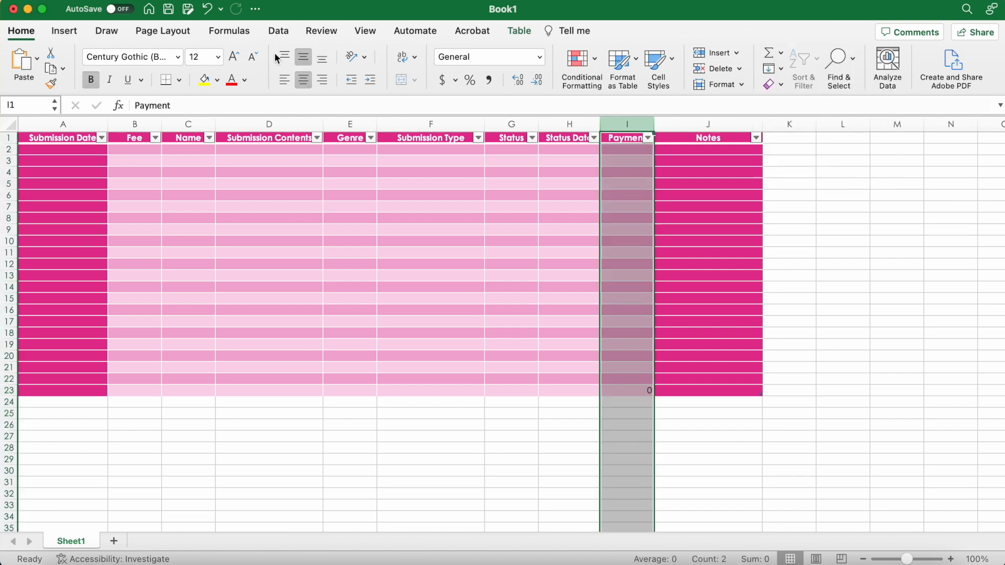
right_click(626, 137)
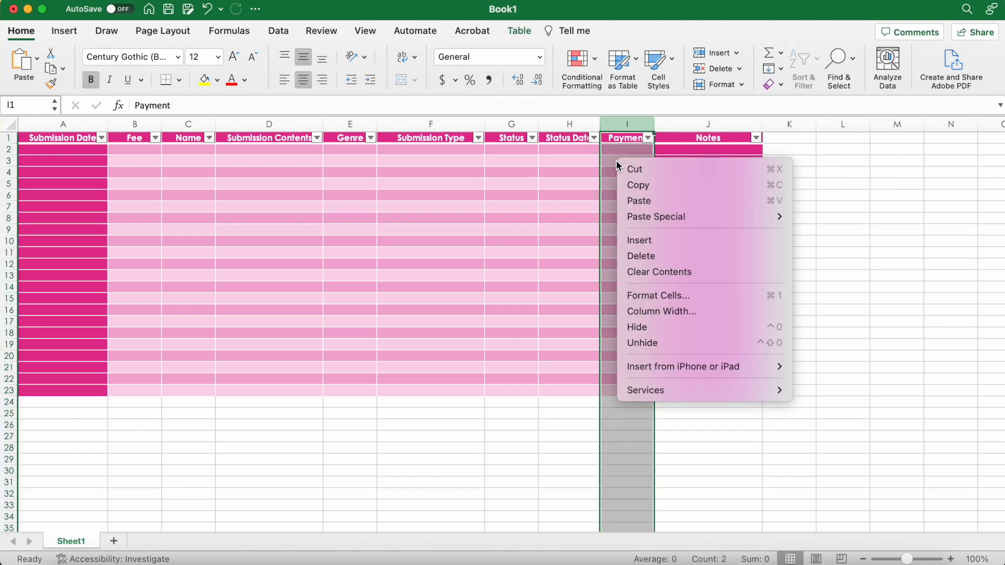
mouse_move(657, 296)
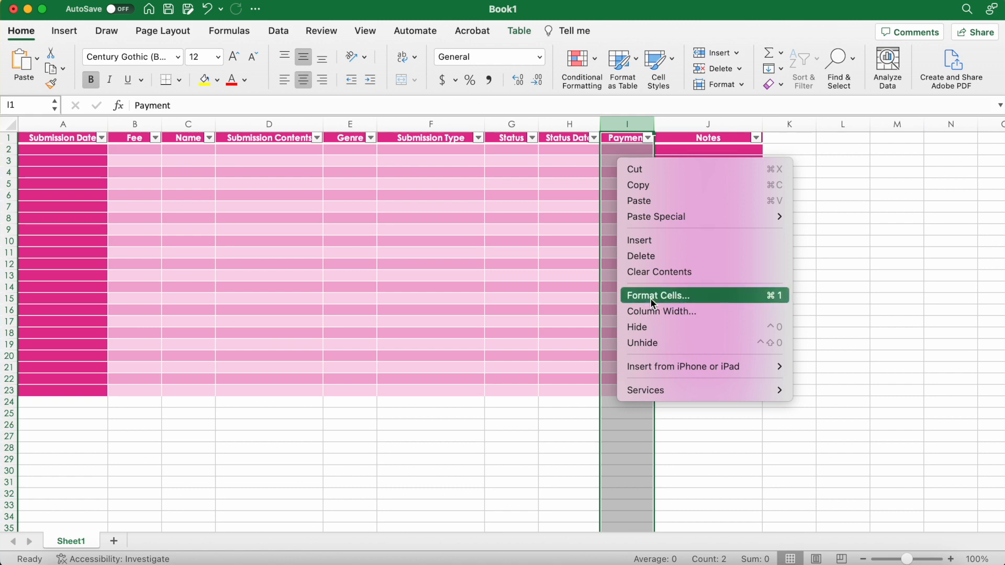
click(658, 295)
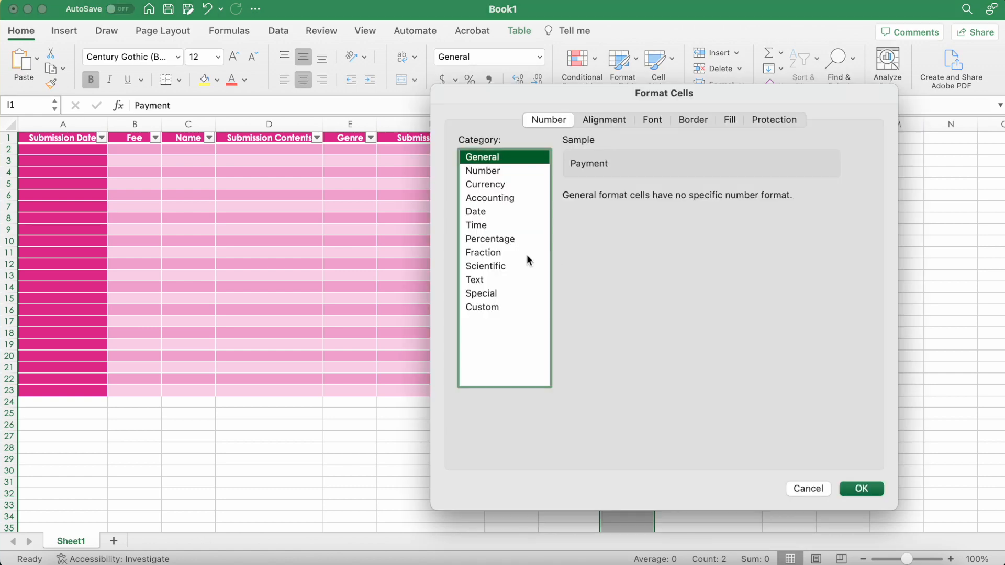
click(484, 184)
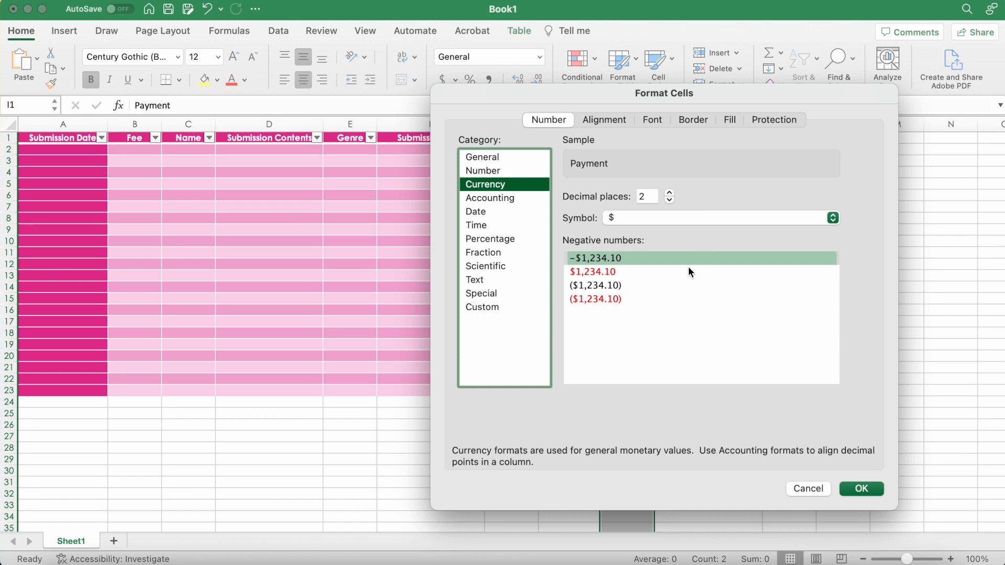
mouse_move(840, 453)
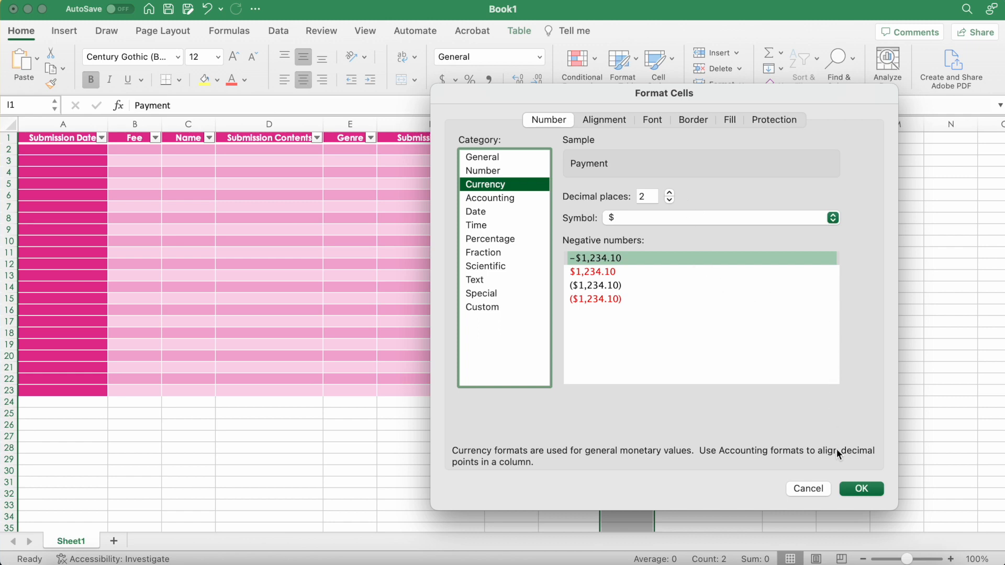
click(860, 489)
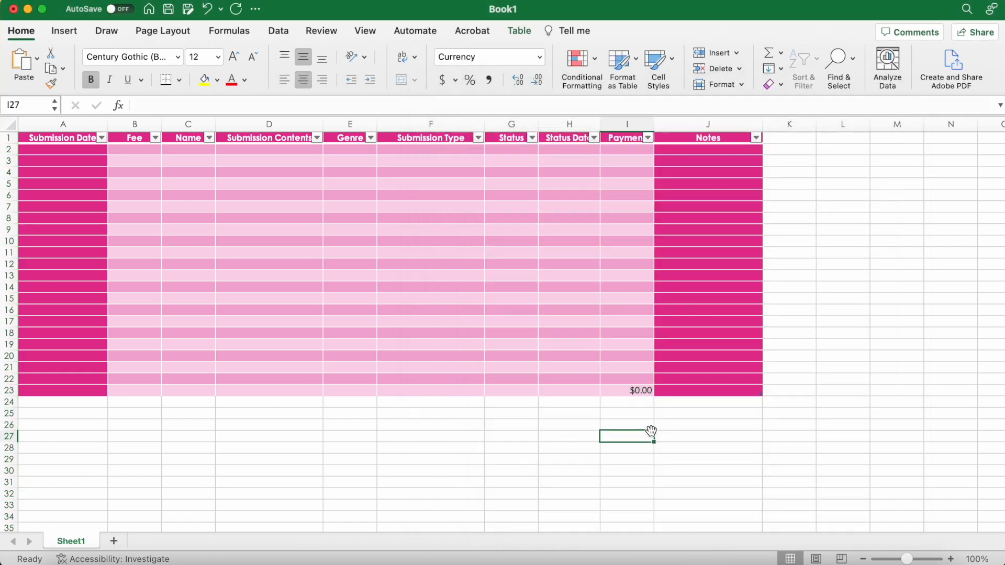
Add Genre Options in K1 and Status Options in L1 so the table expands.
click(626, 183)
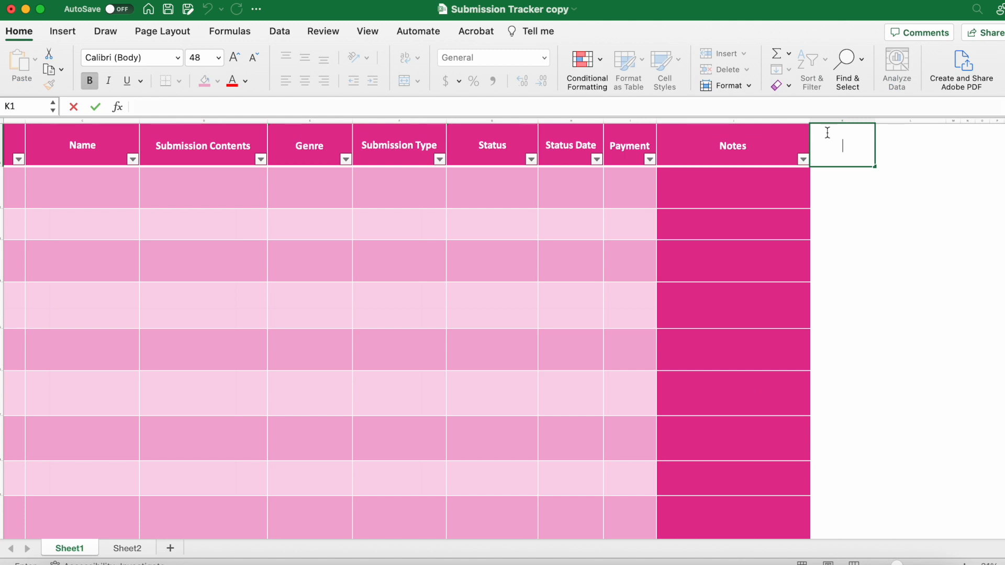
text(Genre Options)
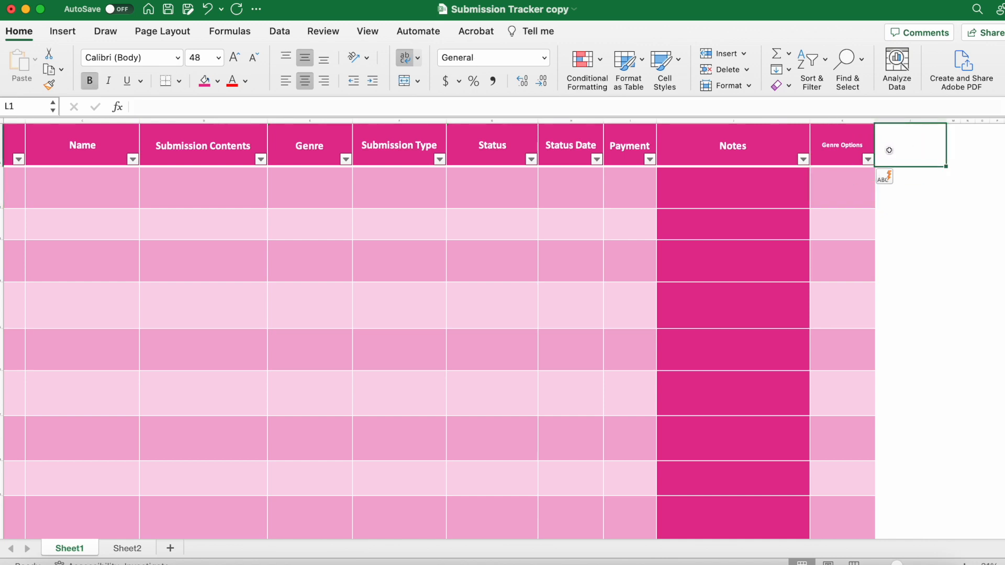
text(Status Options)
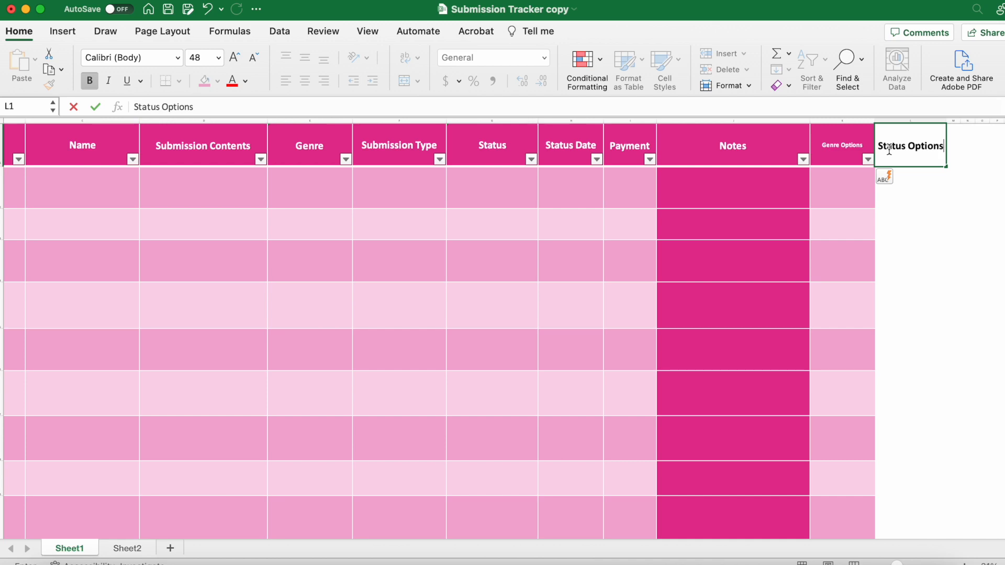
click(841, 187)
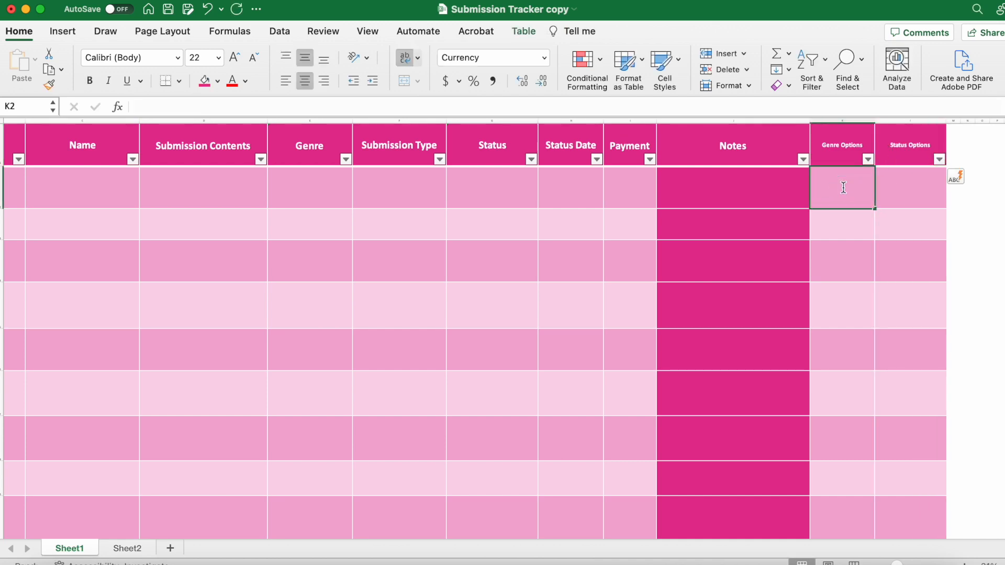
List Poetry, Fiction, CNF and Application under Genre Options.
text(Poetry)
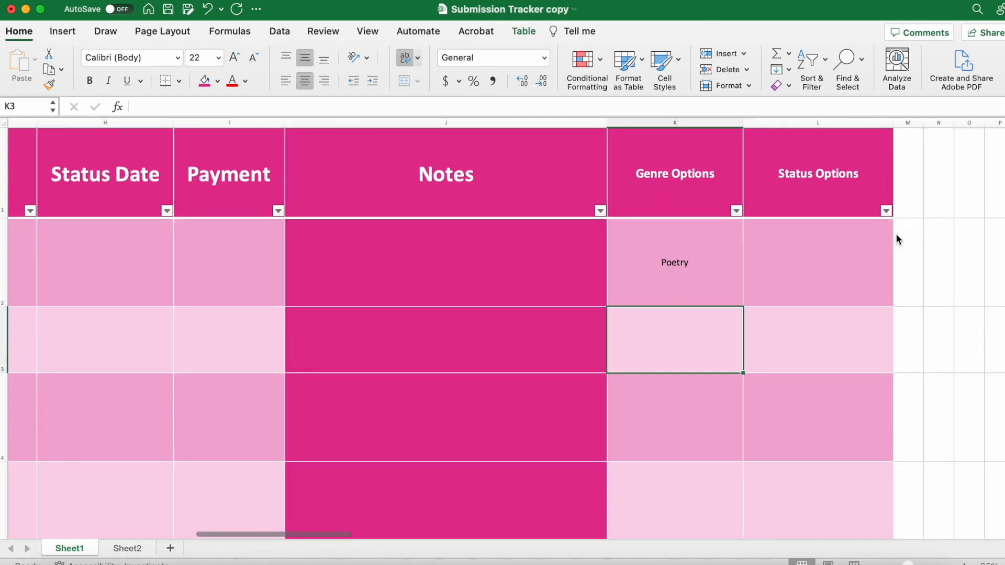
text(Fiction)
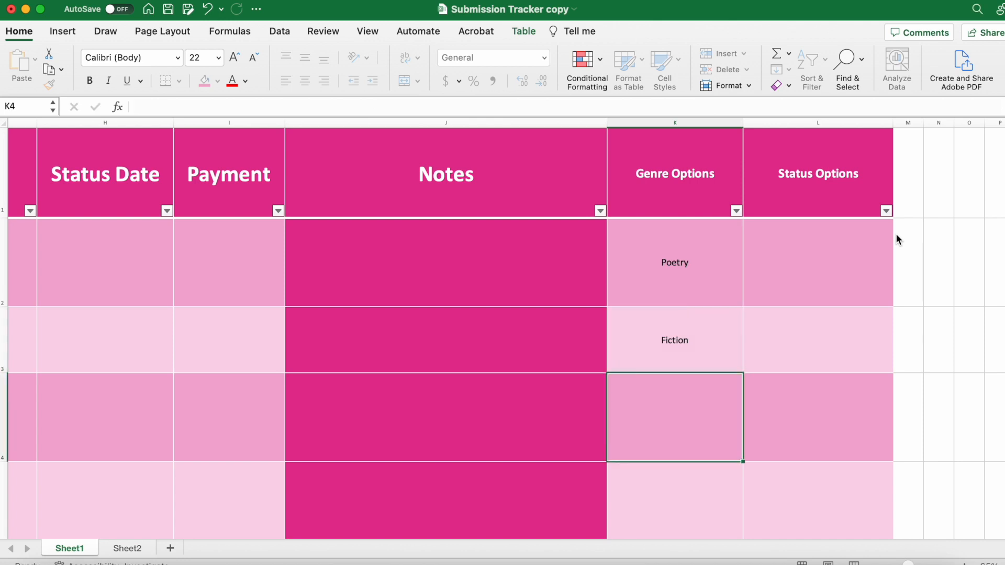
text(CN)
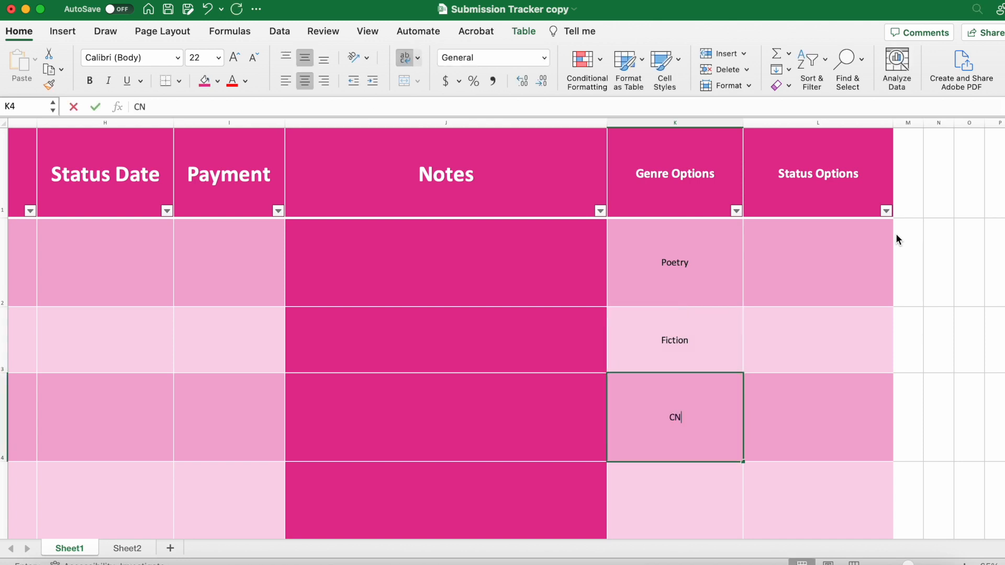
text(Application)
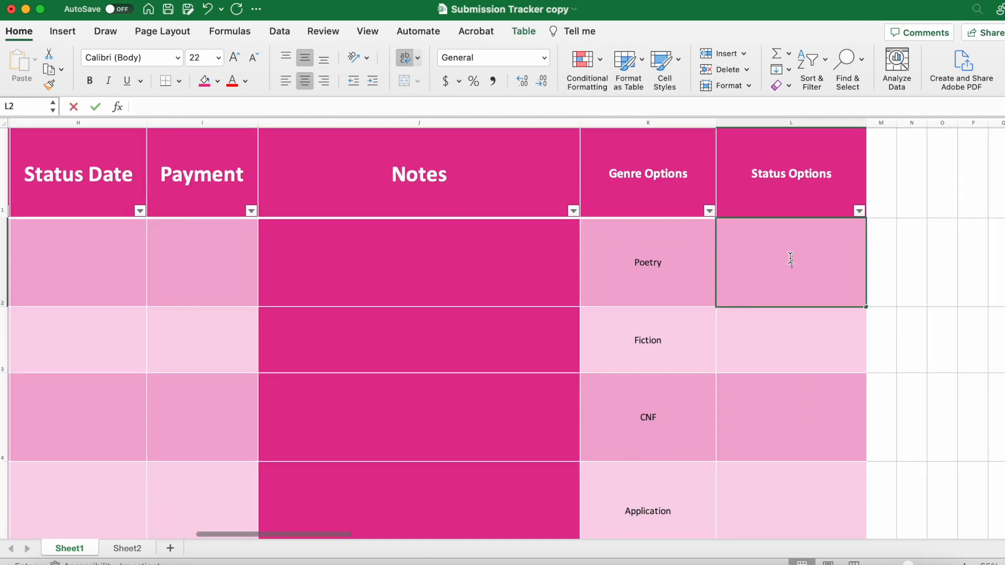
List Accepted, Unfortunately, Pending and Planned under Status Options.
text(Accepted)
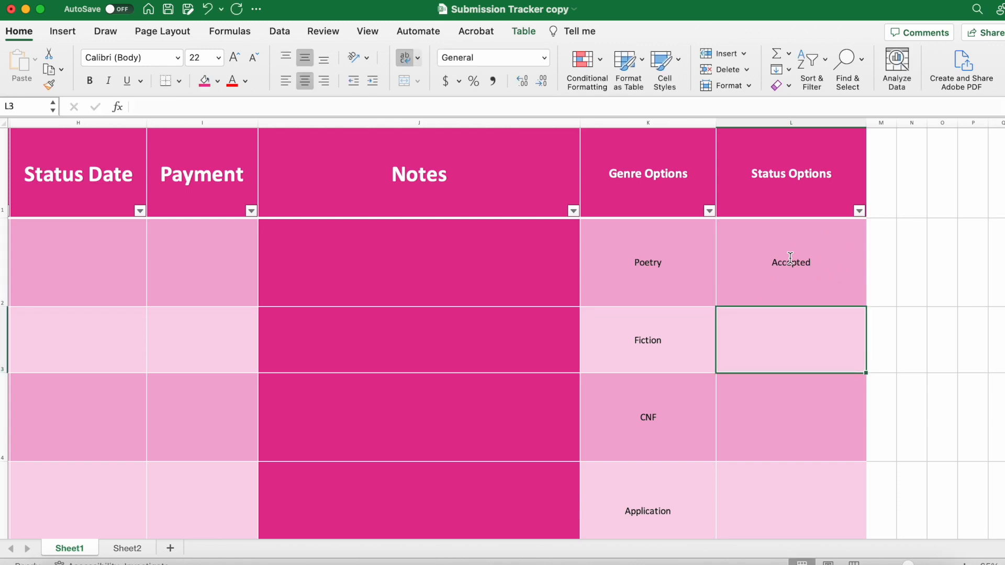
text(Unfor)
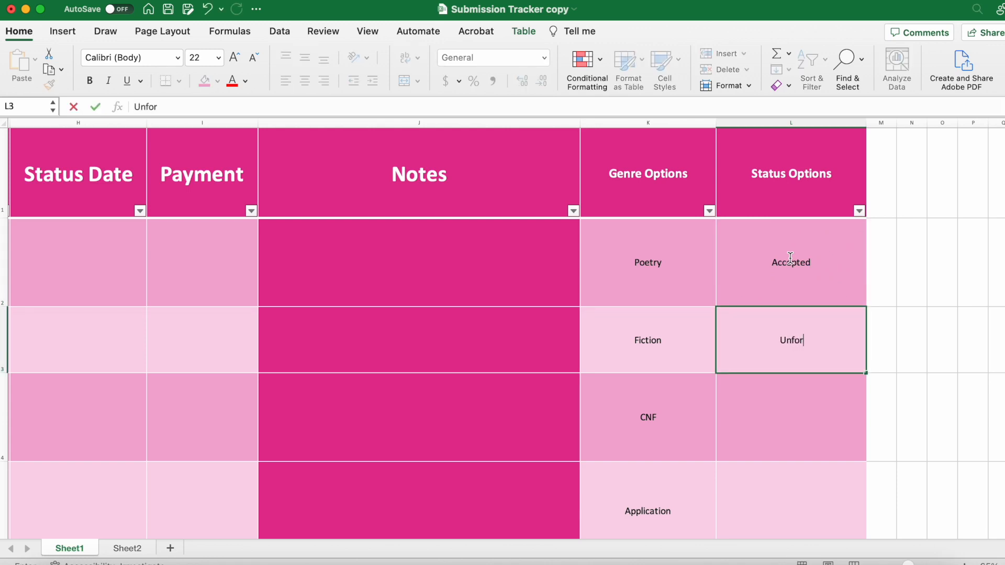
text(tunat)
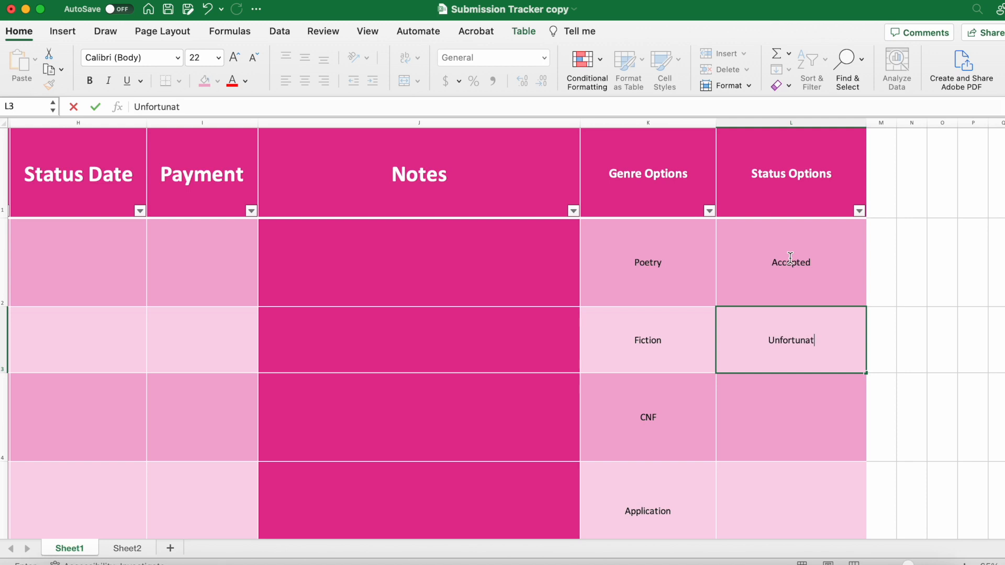
text(Pending)
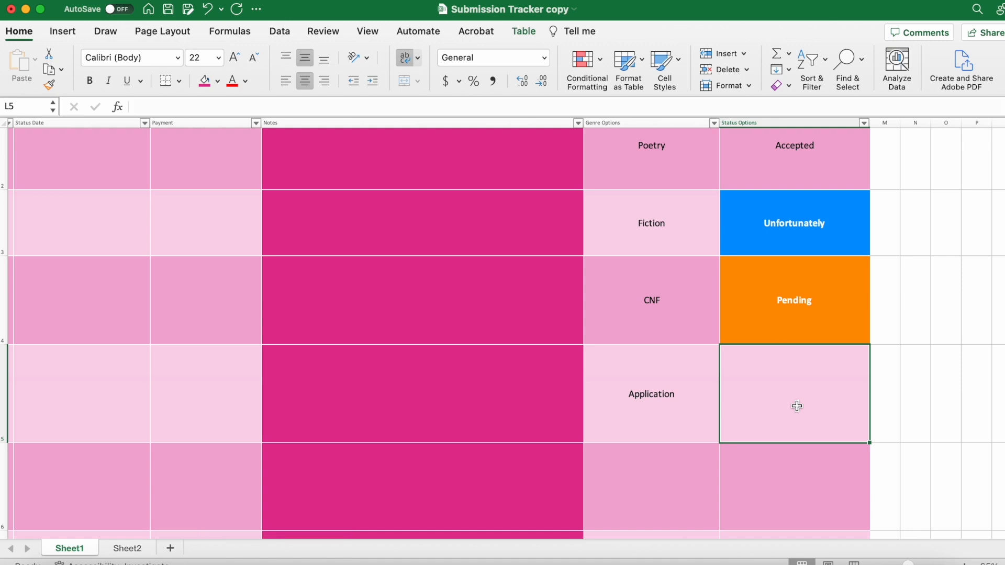
text(Pending)
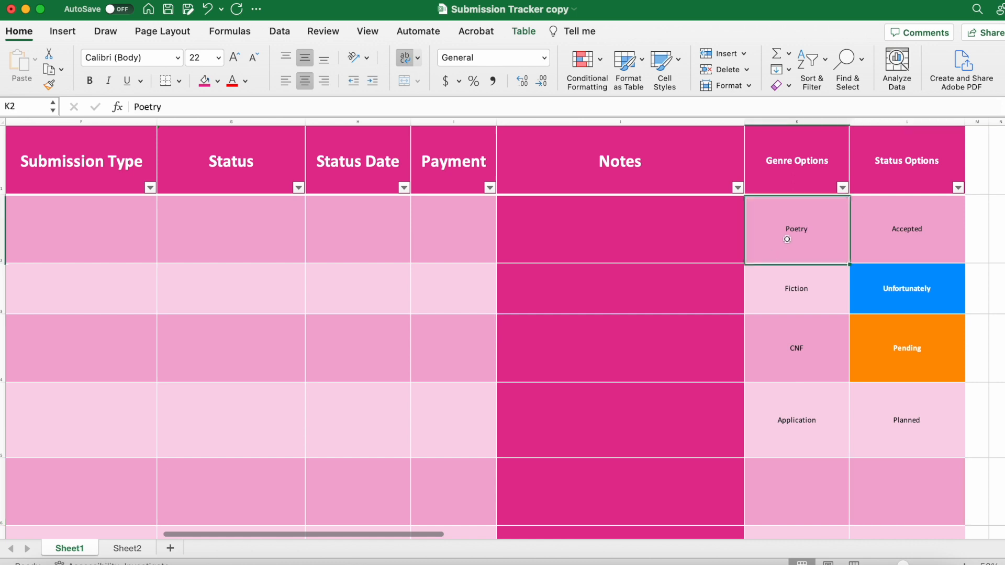
Start a new conditional rule on the Poetry cell K2 with a custom purple fill.
click(492, 57)
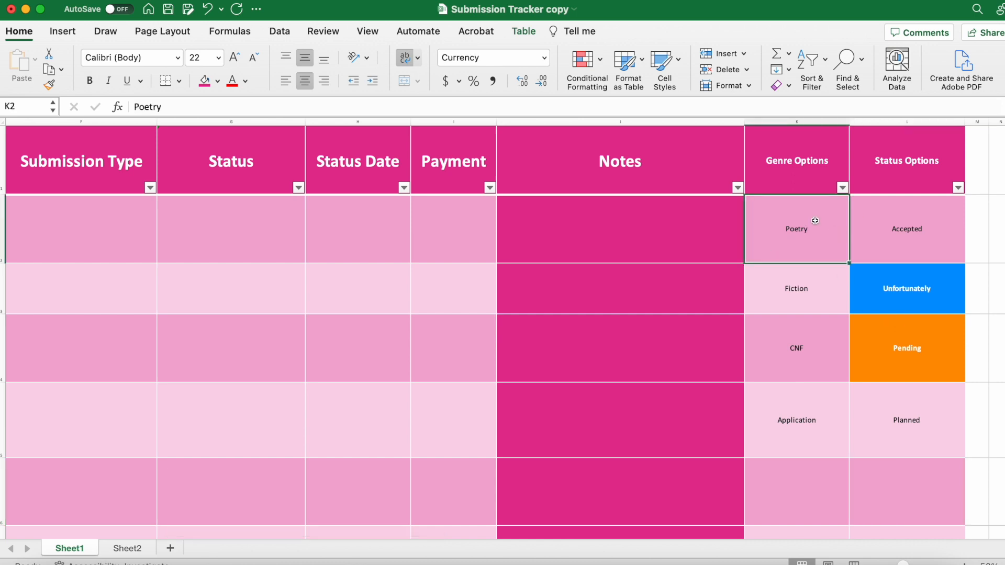
click(585, 67)
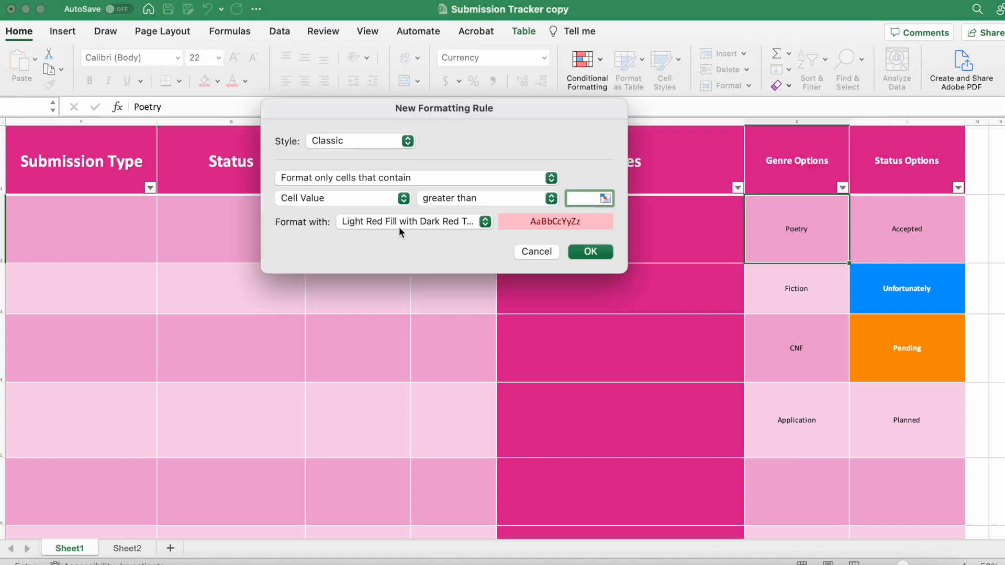
click(413, 221)
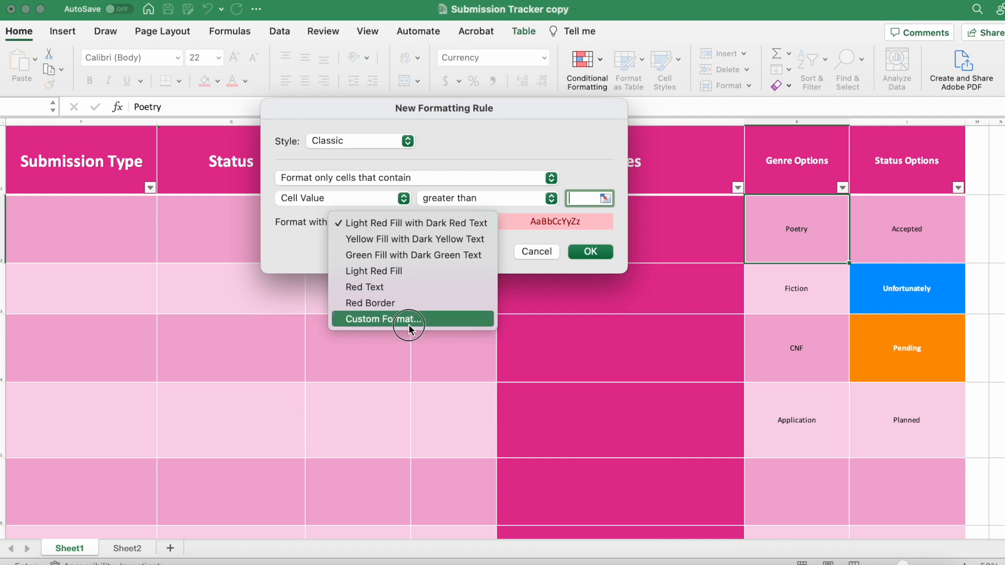
click(382, 318)
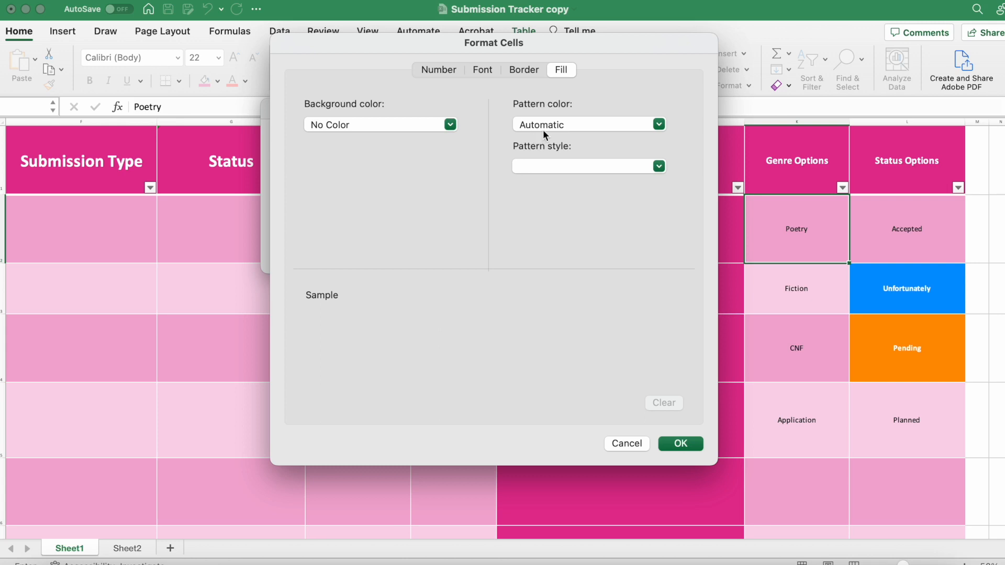
click(450, 125)
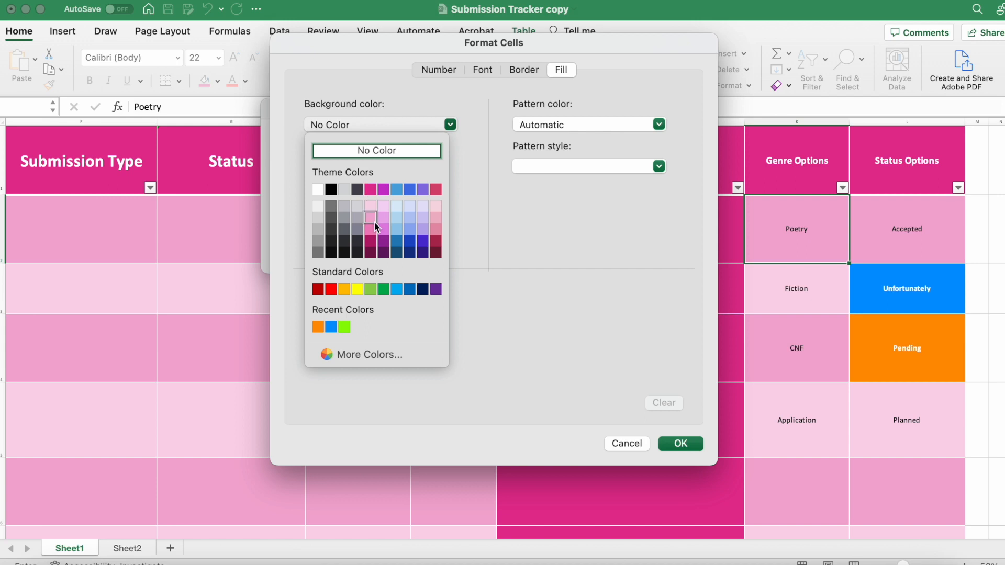
mouse_move(384, 231)
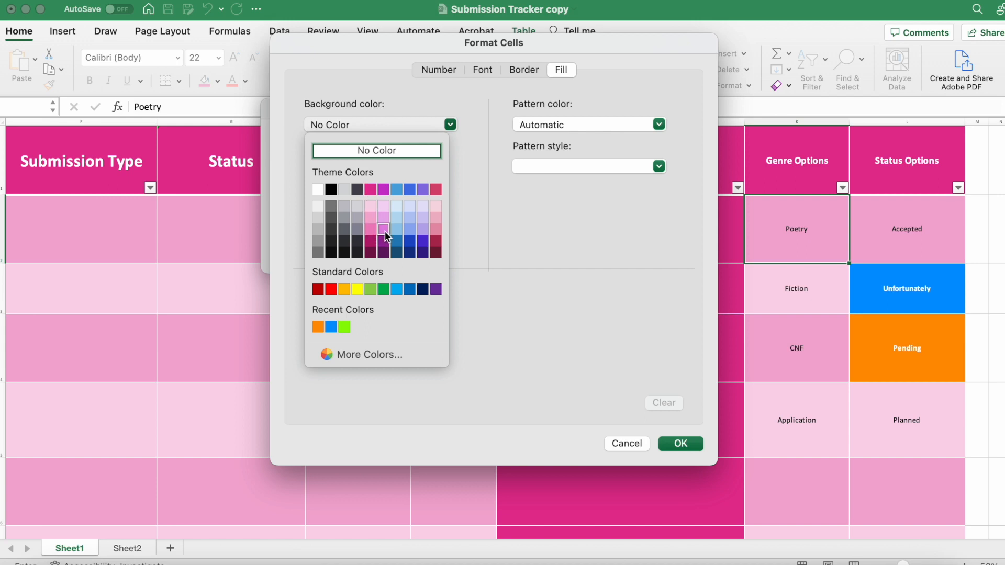
click(383, 230)
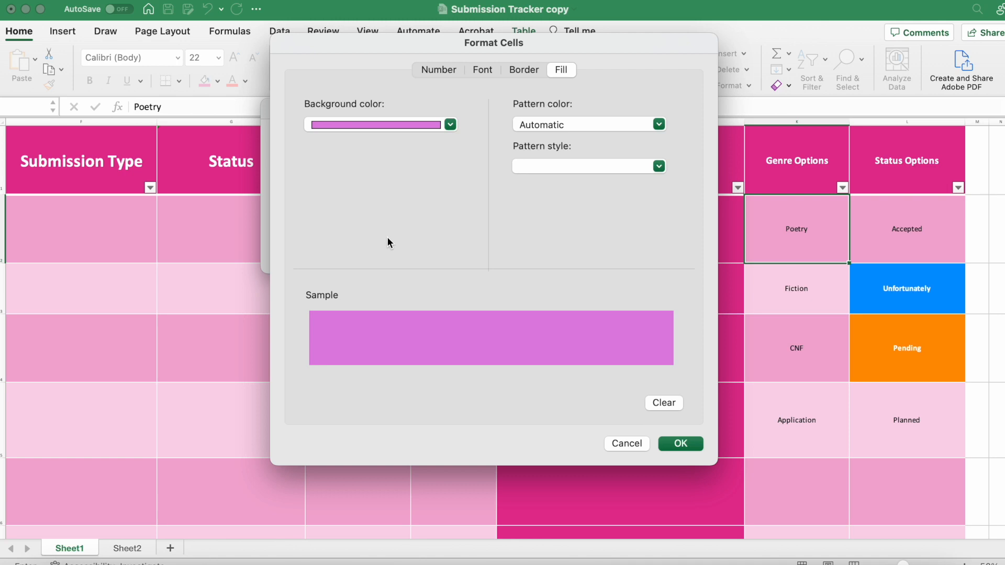
mouse_move(393, 236)
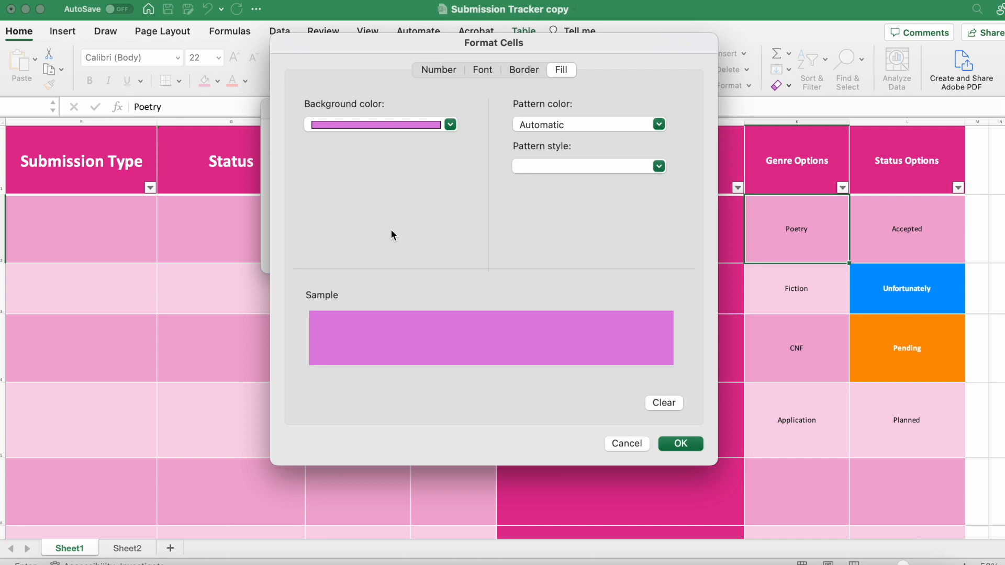
Set the rule's font to bold white and confirm the custom format.
click(482, 69)
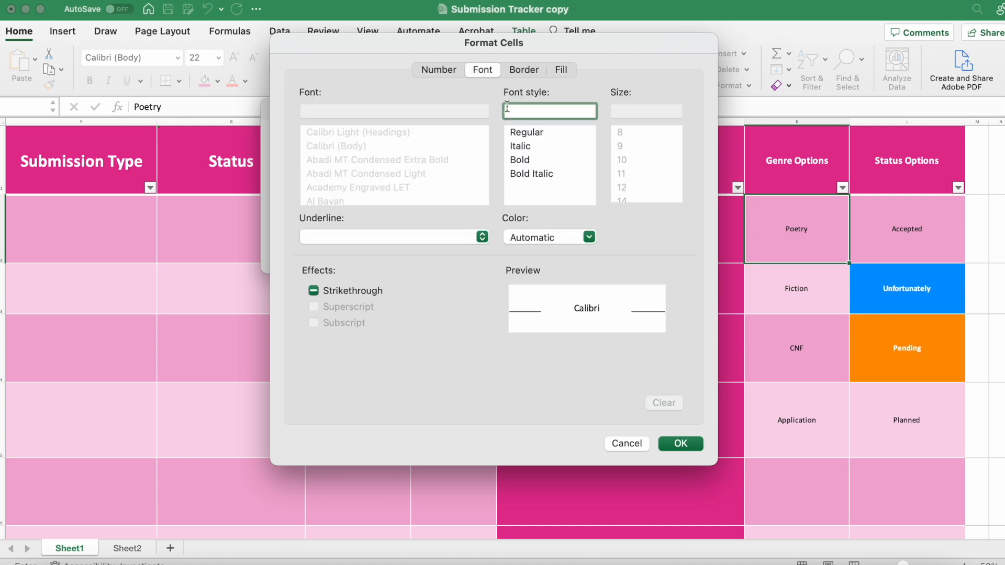
click(519, 159)
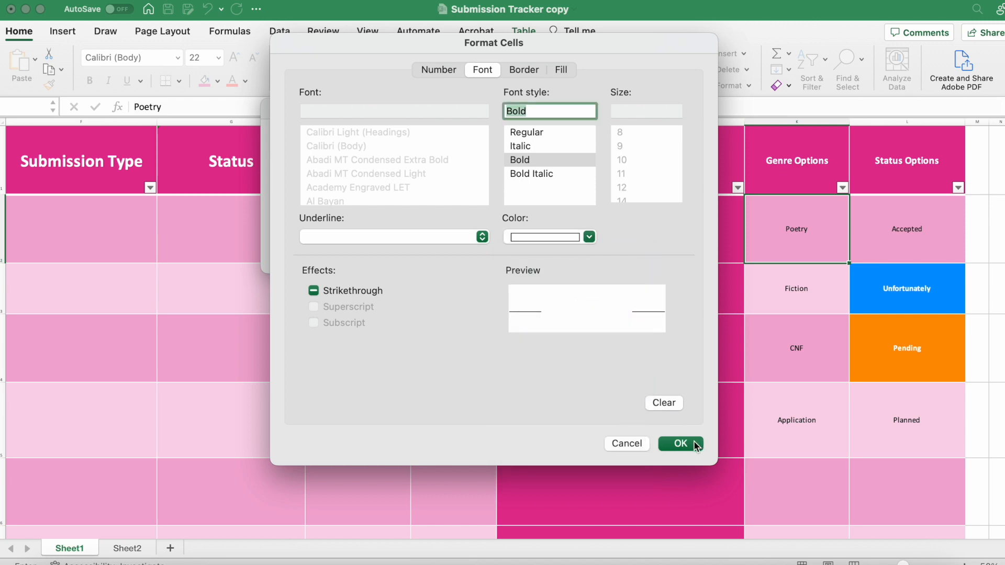
click(679, 444)
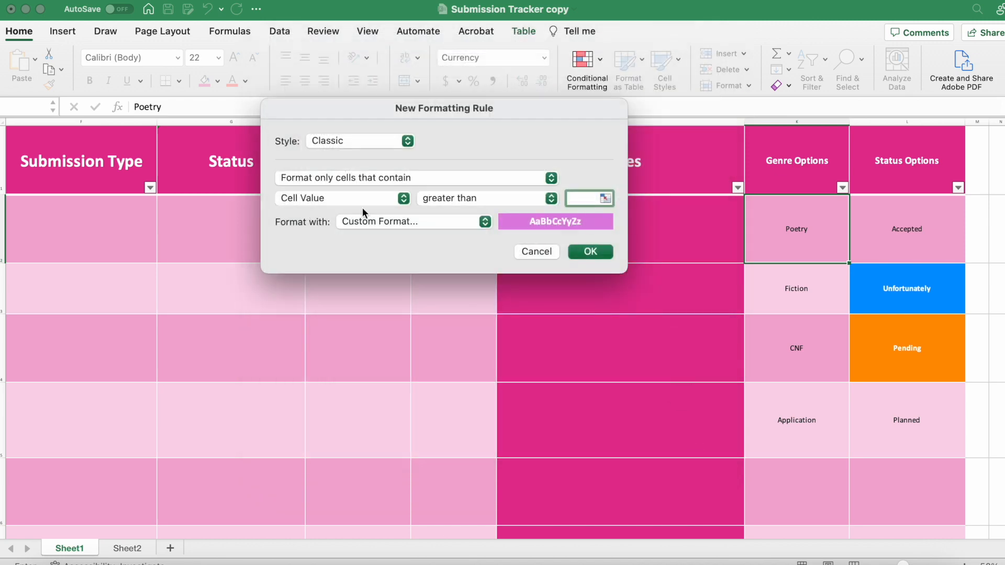
Make the rule match Specific Text containing "Poetry" and apply it.
click(343, 197)
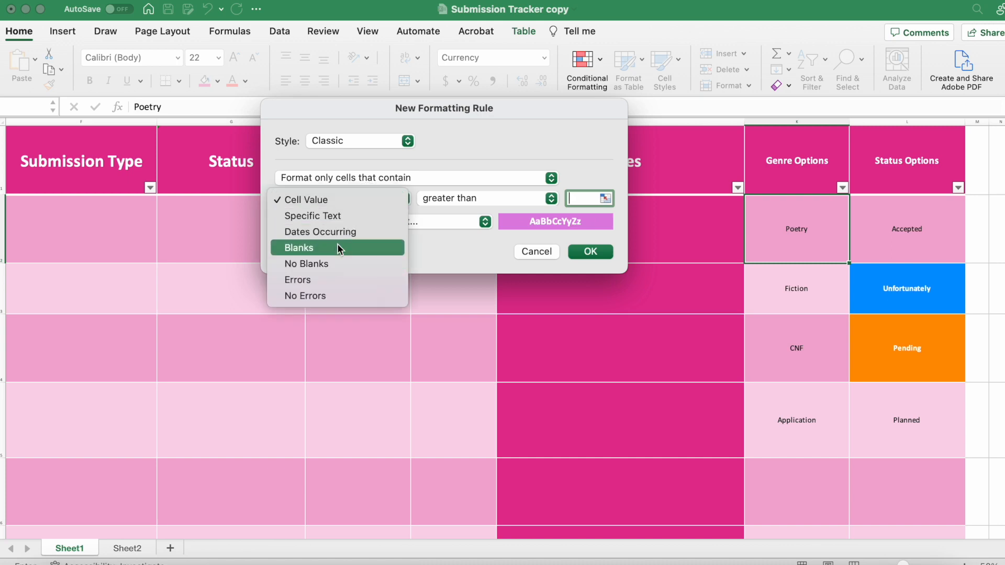
click(313, 216)
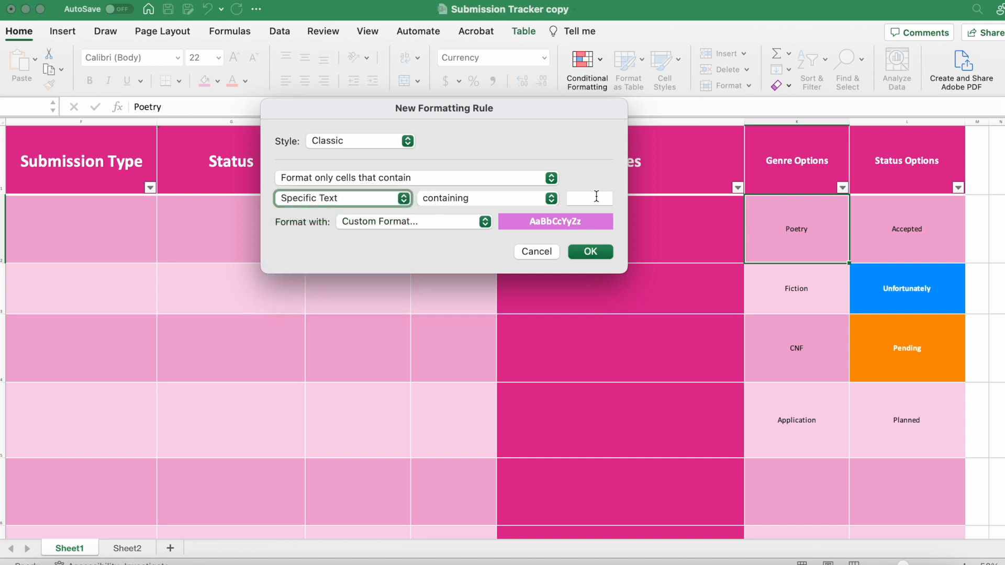
click(486, 198)
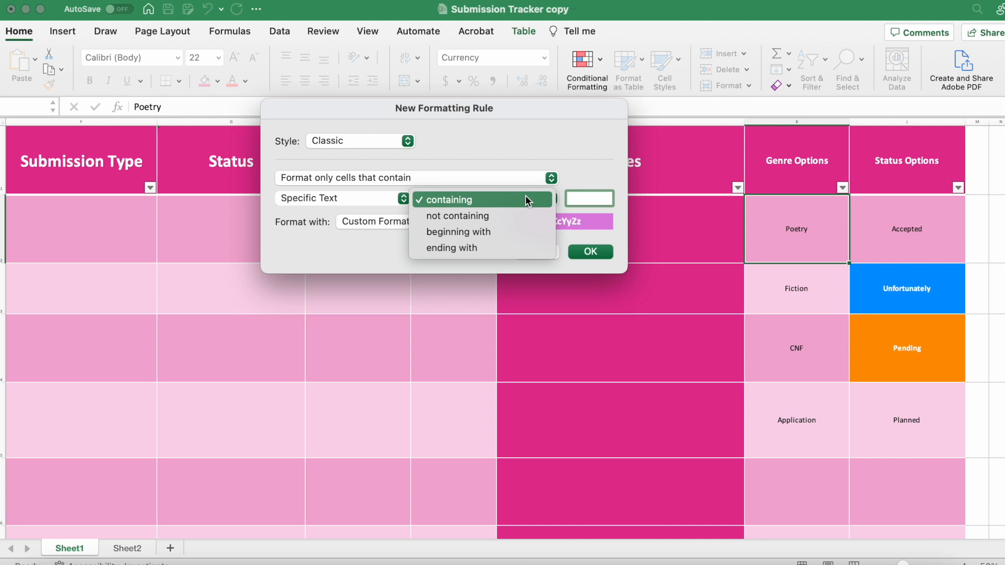
click(453, 199)
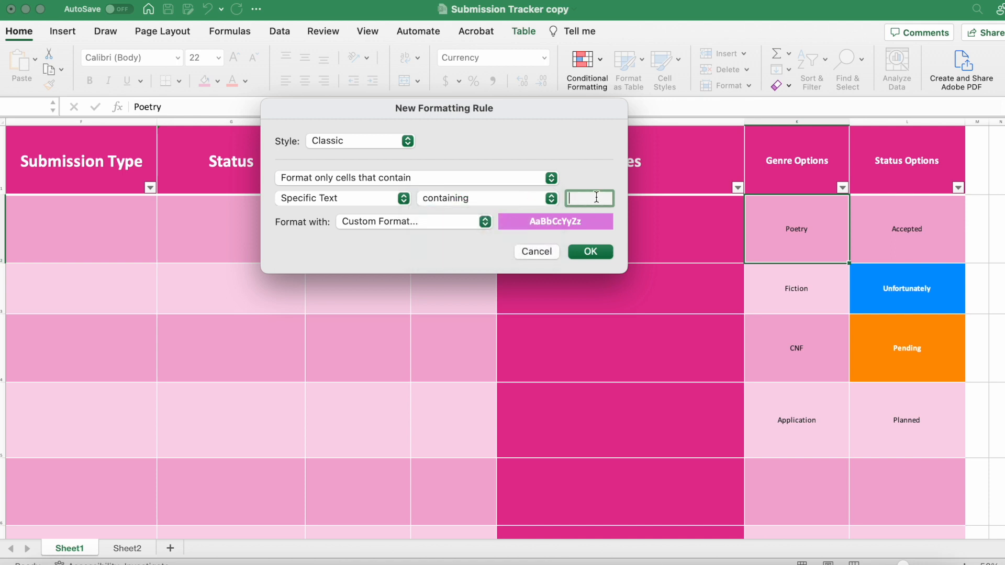
text(Poetry)
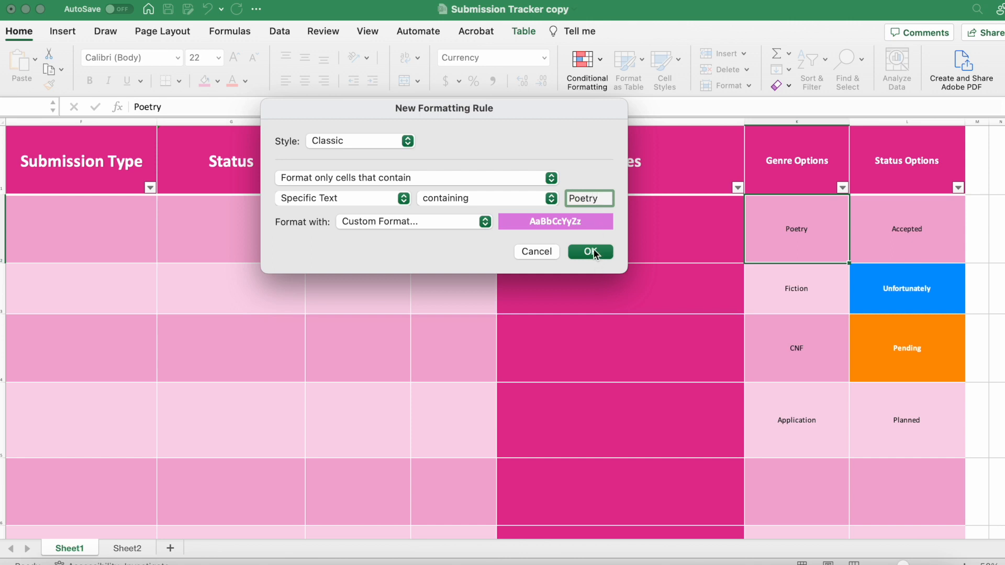
click(589, 251)
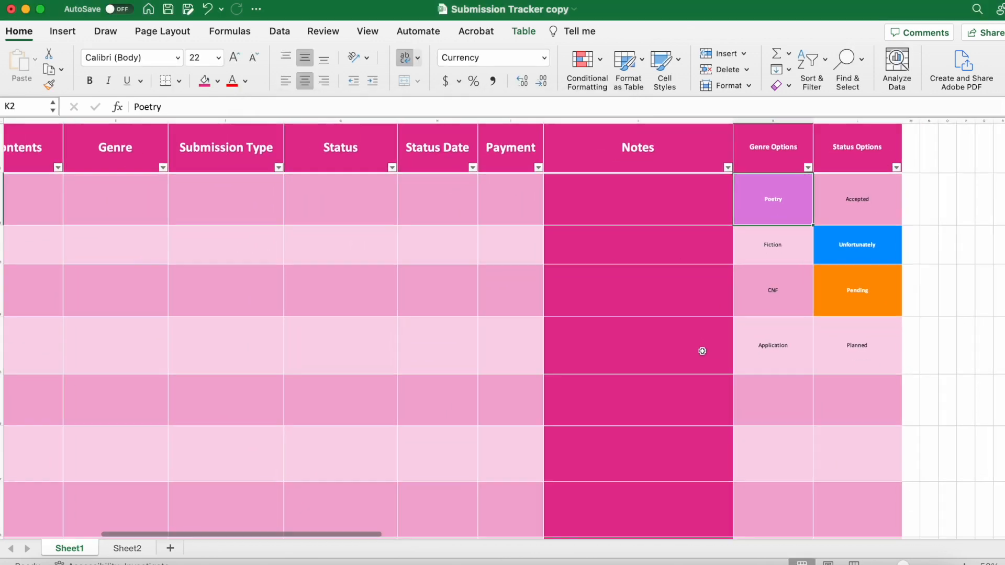
Restrict the Genre column to a dropdown list sourced from =$K$2:$K$5.
scroll(left, 3)
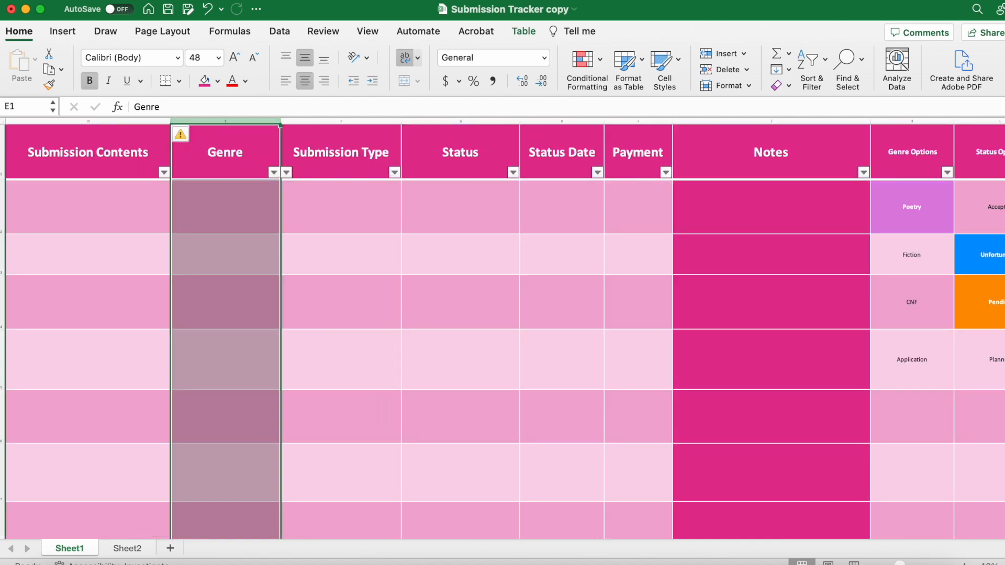
click(278, 30)
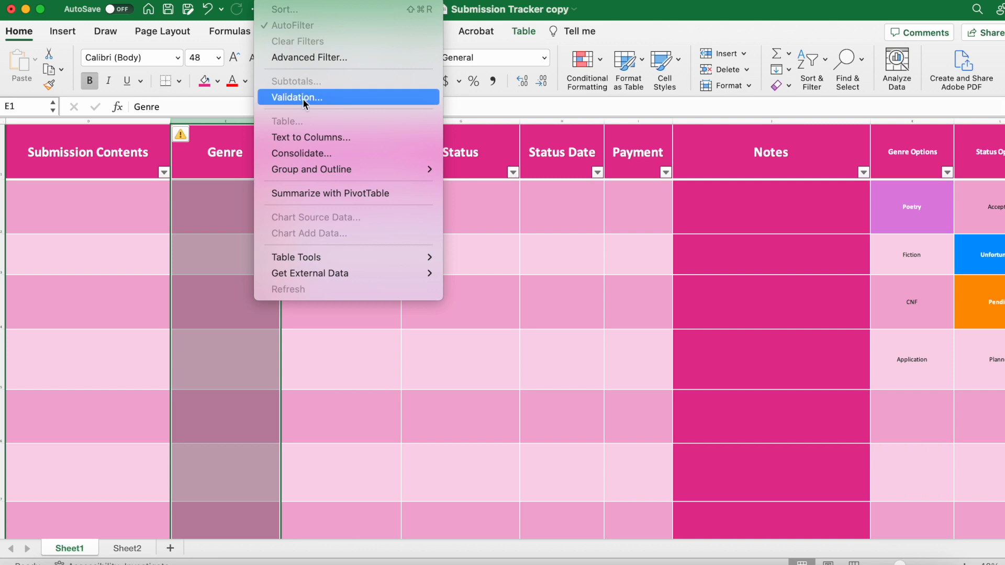
click(295, 98)
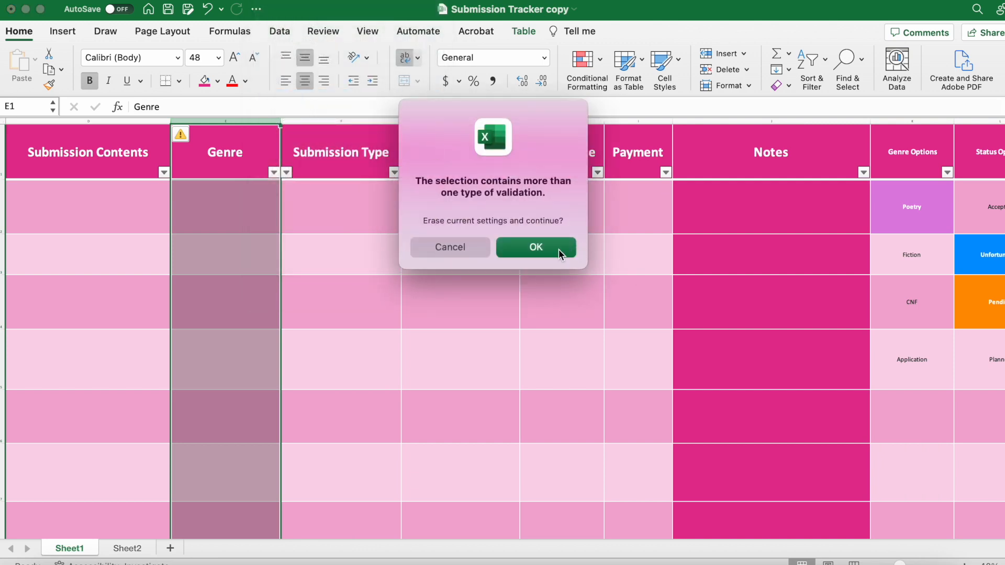
click(536, 247)
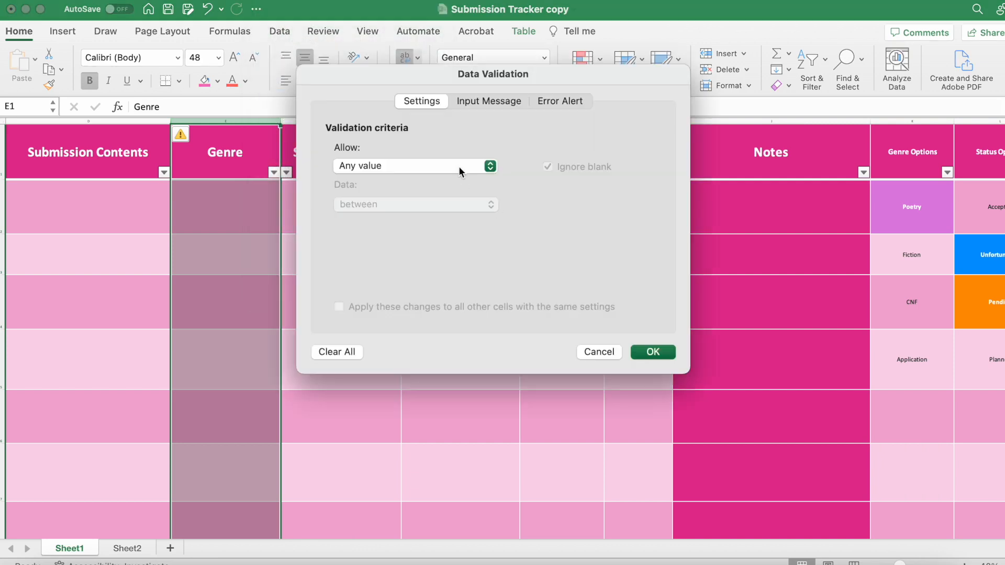
click(413, 165)
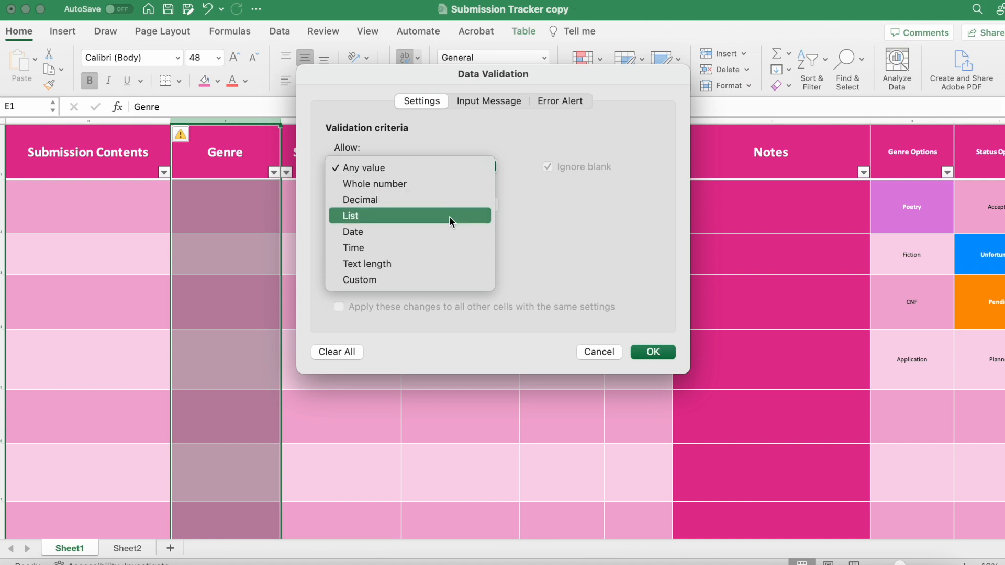
click(351, 215)
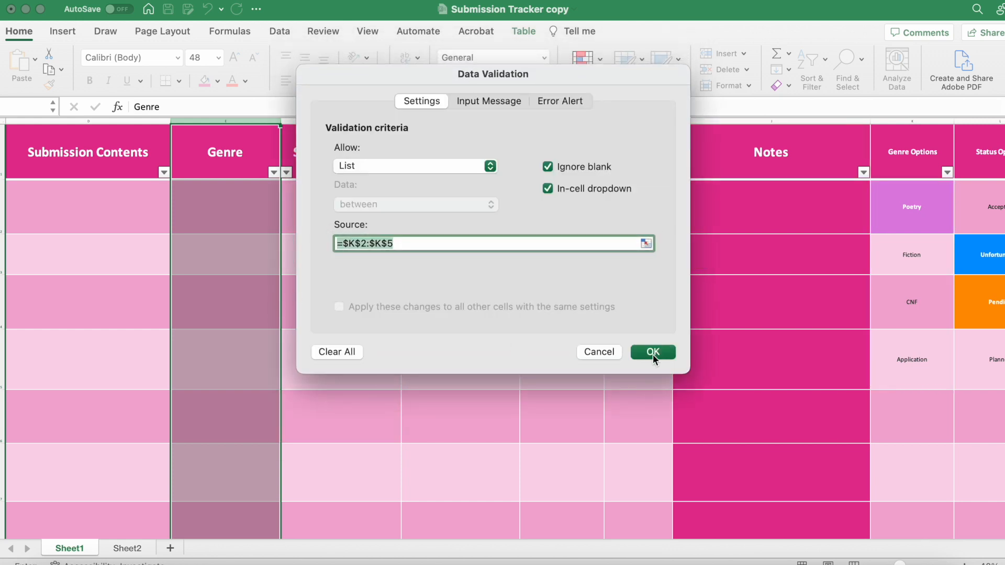
click(652, 352)
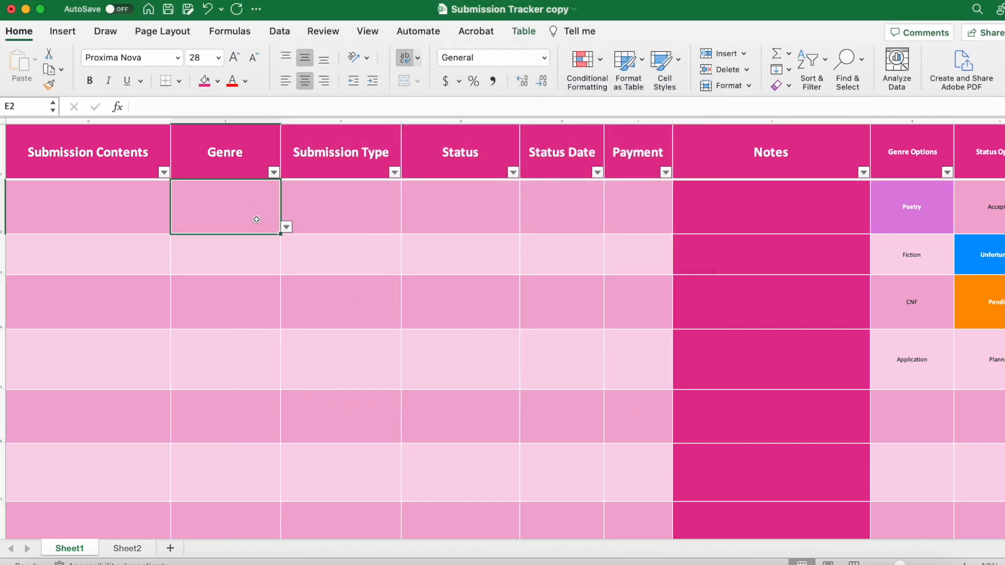
Fill the submissions' genres with Poetry, Fiction, CNF and Application from the dropdowns.
click(285, 227)
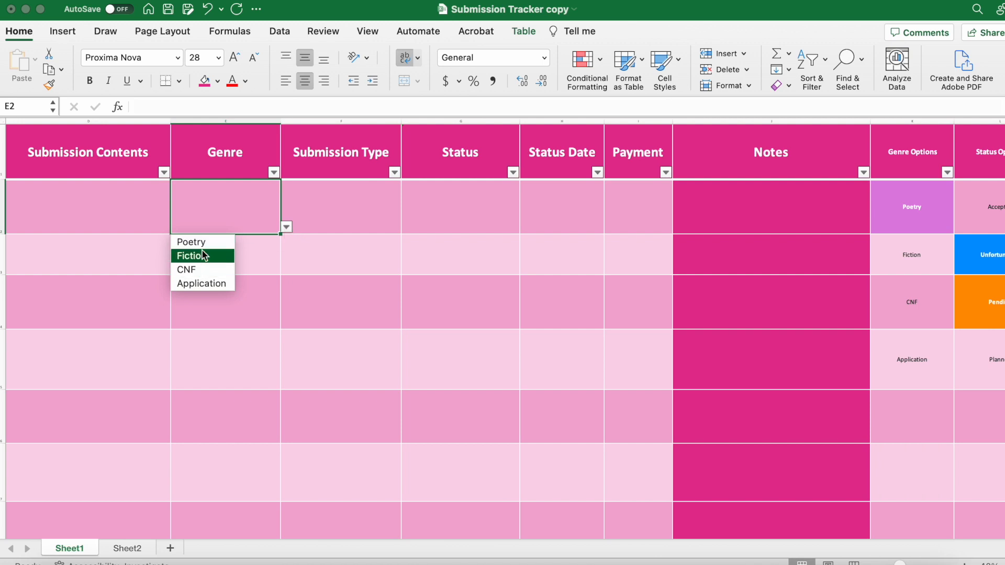
click(190, 242)
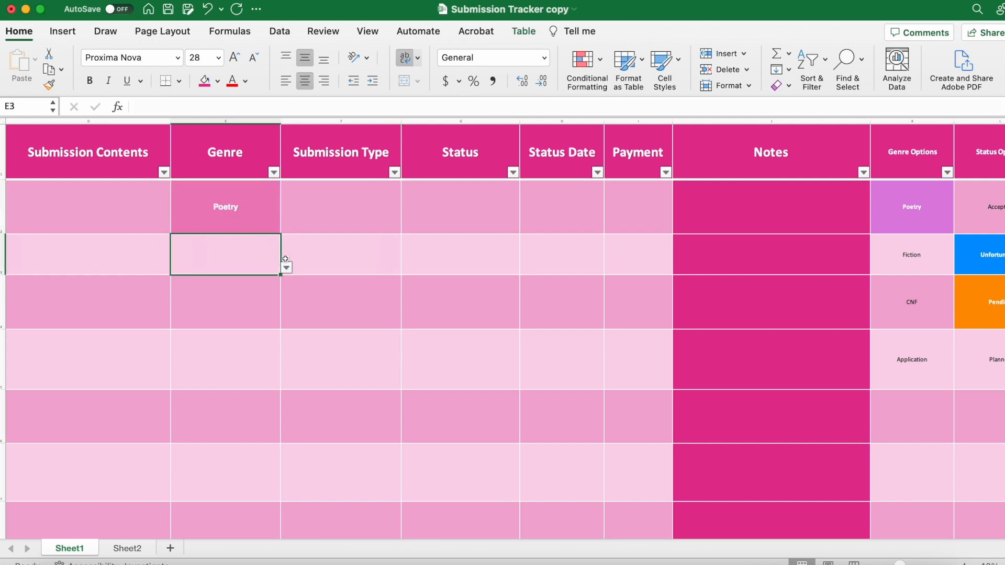
click(285, 268)
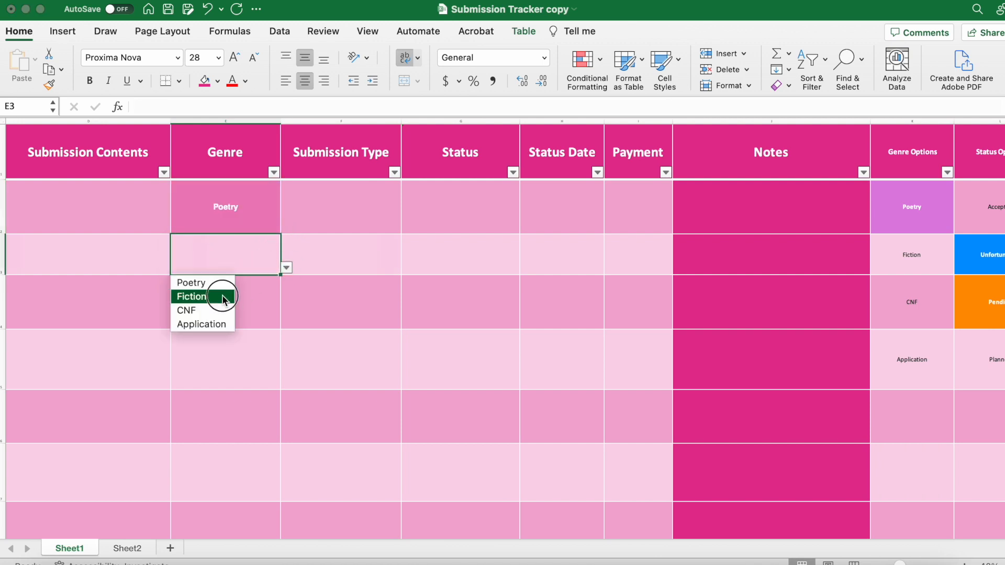
click(190, 296)
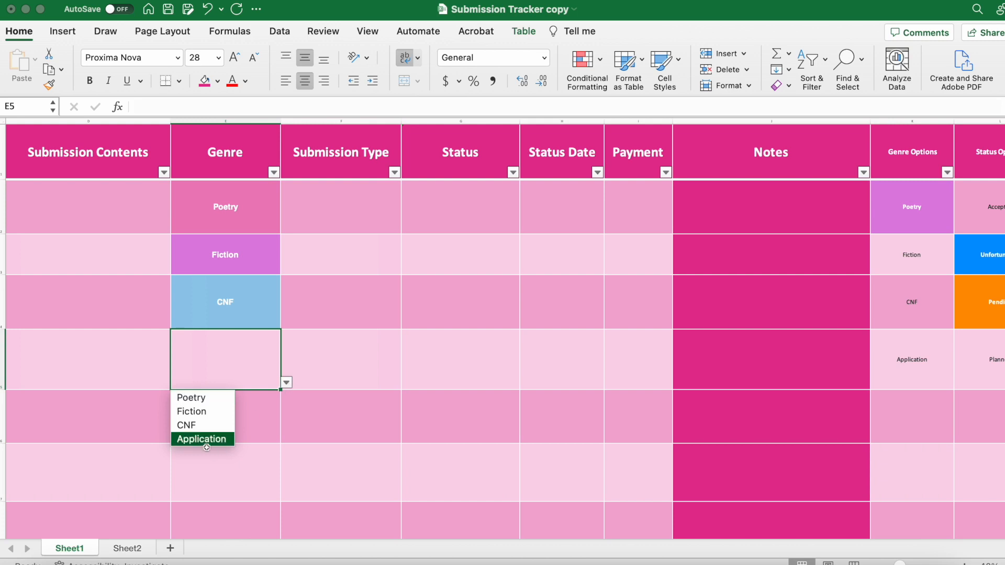
click(201, 439)
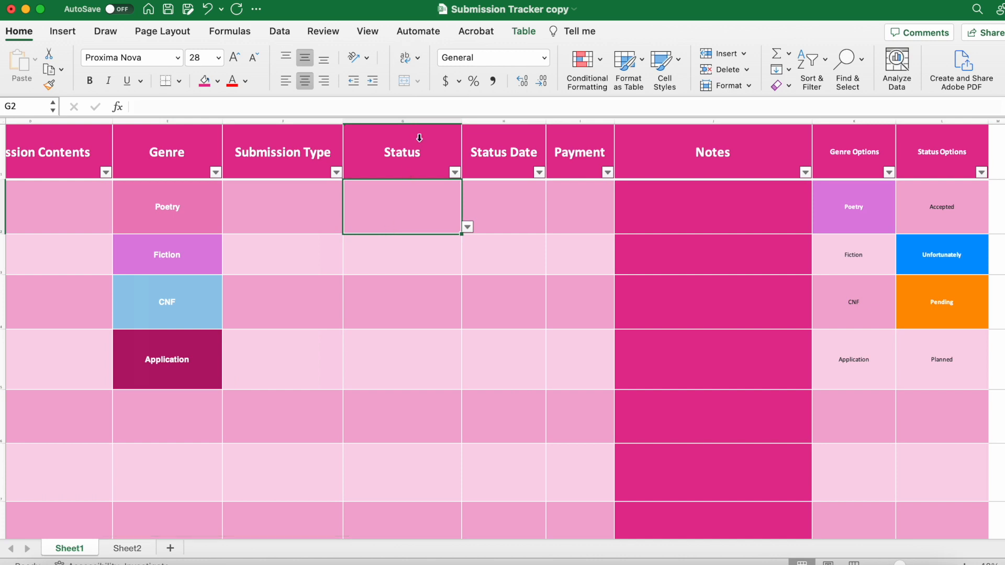
Select the Status column and restrict its entries to a validation list.
click(402, 152)
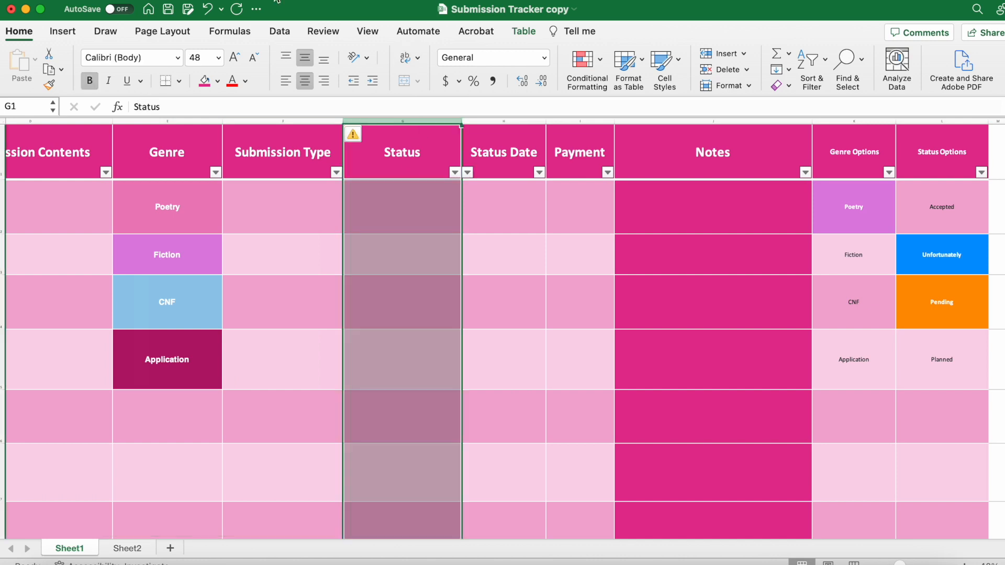
click(280, 30)
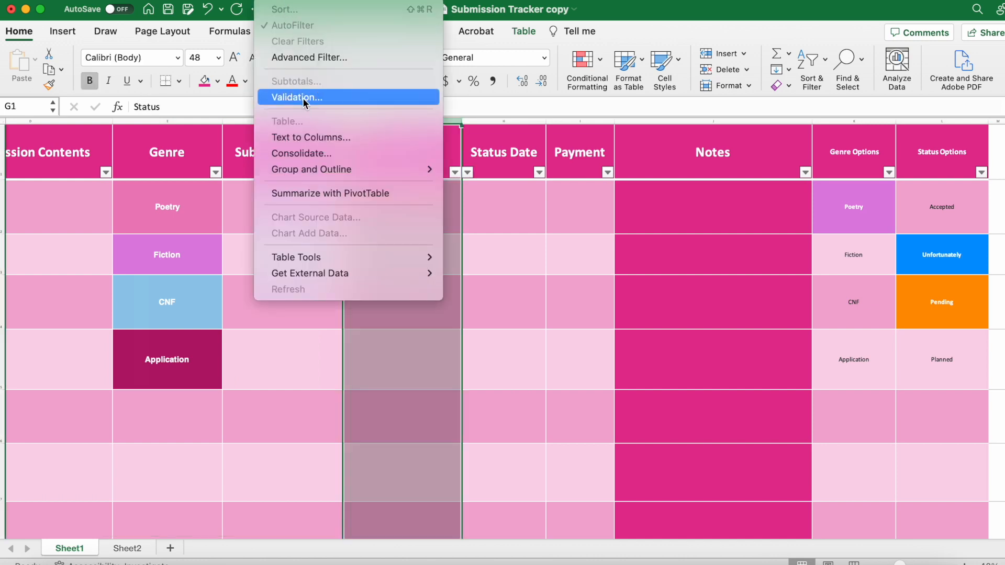
click(295, 96)
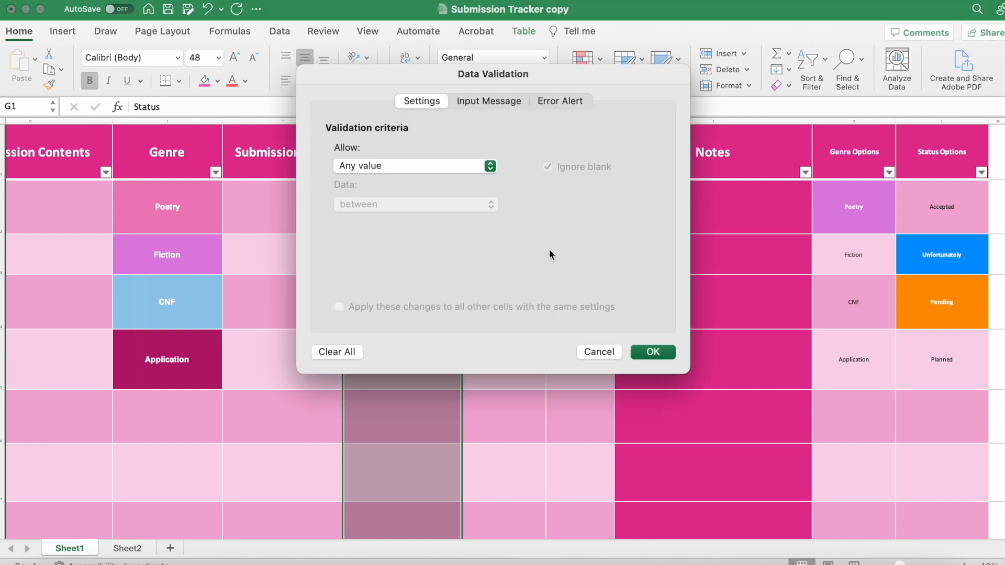
click(414, 165)
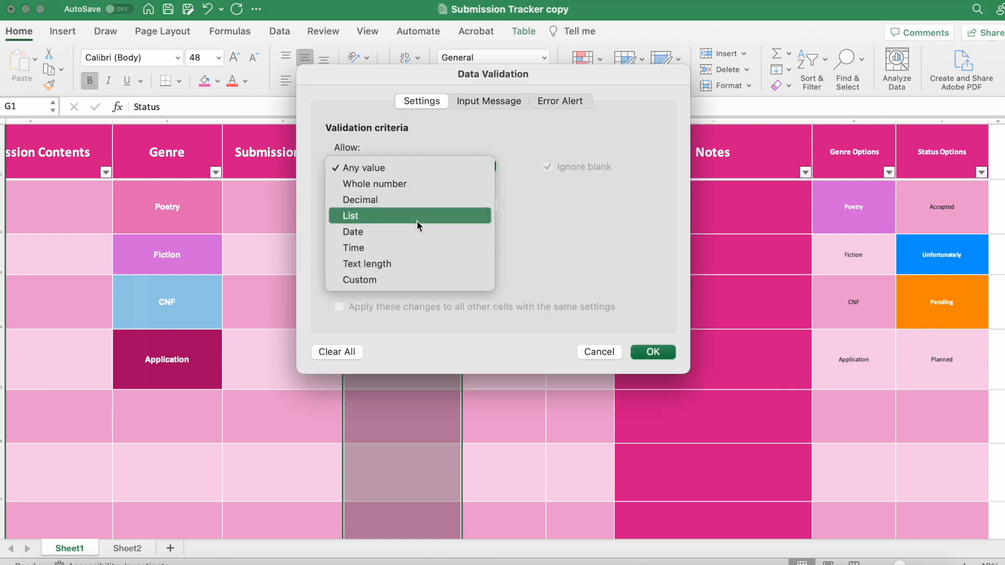
click(351, 216)
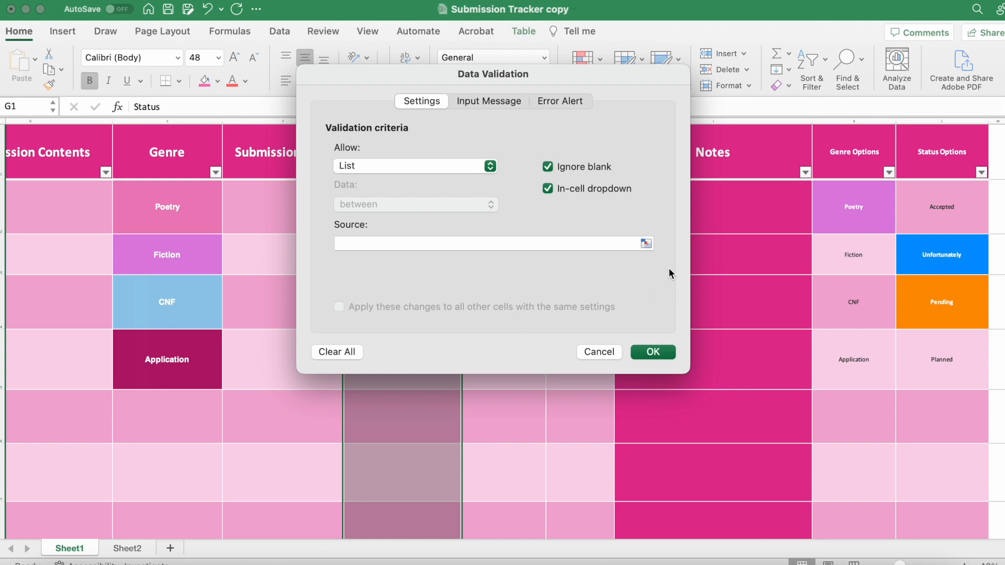
Point the Status list source at Accepted through Planned (=$L$2:$L$5) and confirm.
click(646, 243)
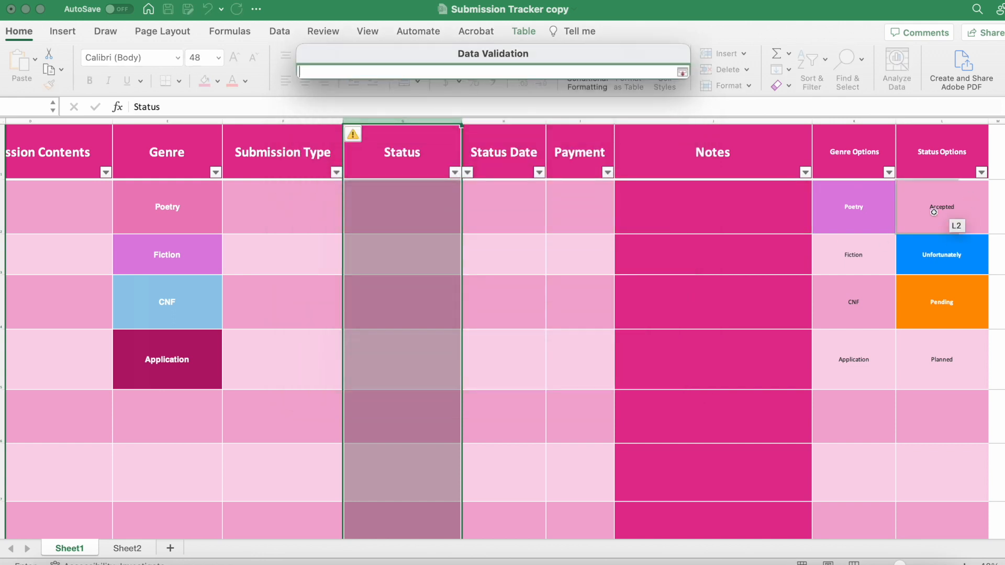
click(941, 207)
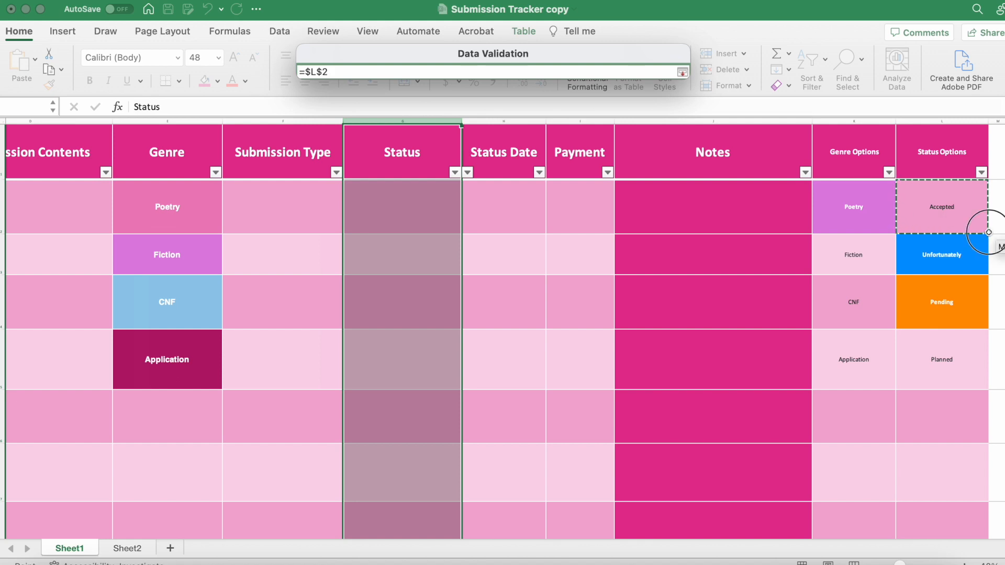
drag(987, 233, 969, 368)
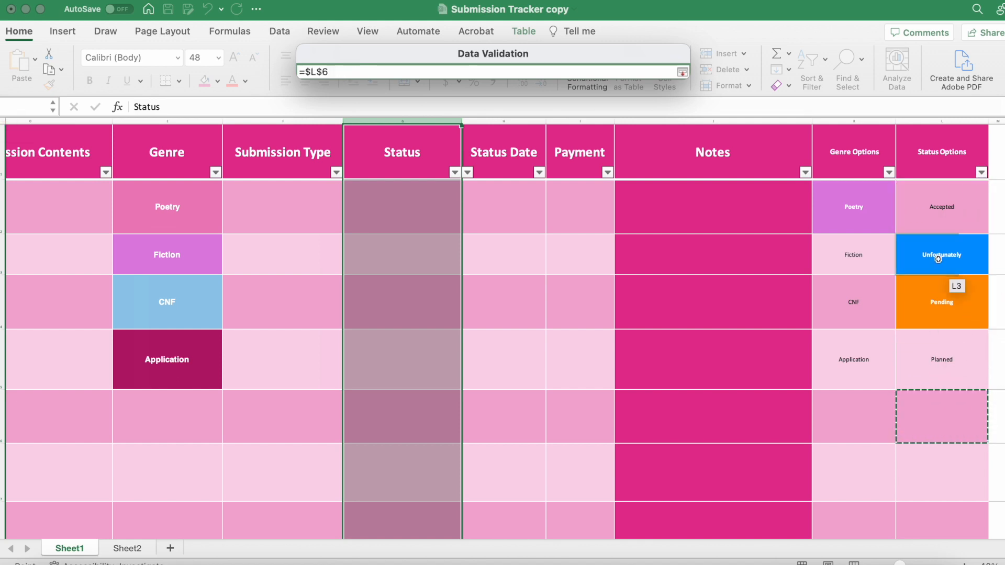
click(941, 206)
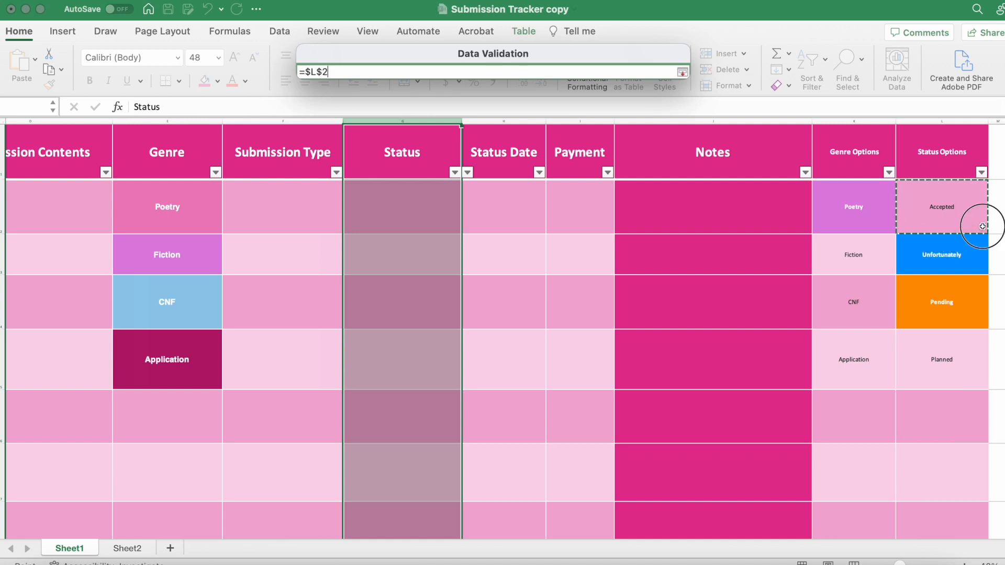
drag(981, 226, 955, 373)
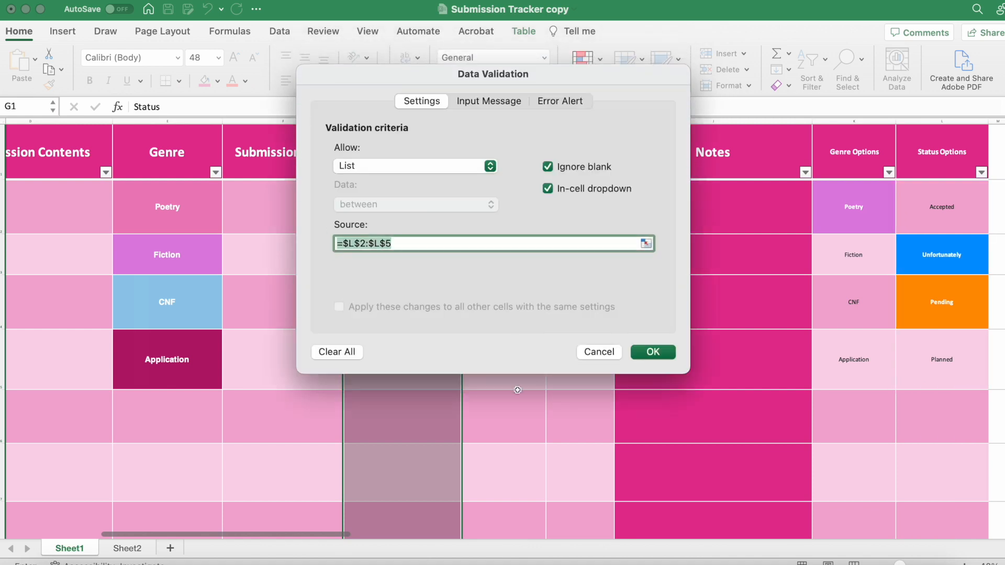
click(653, 352)
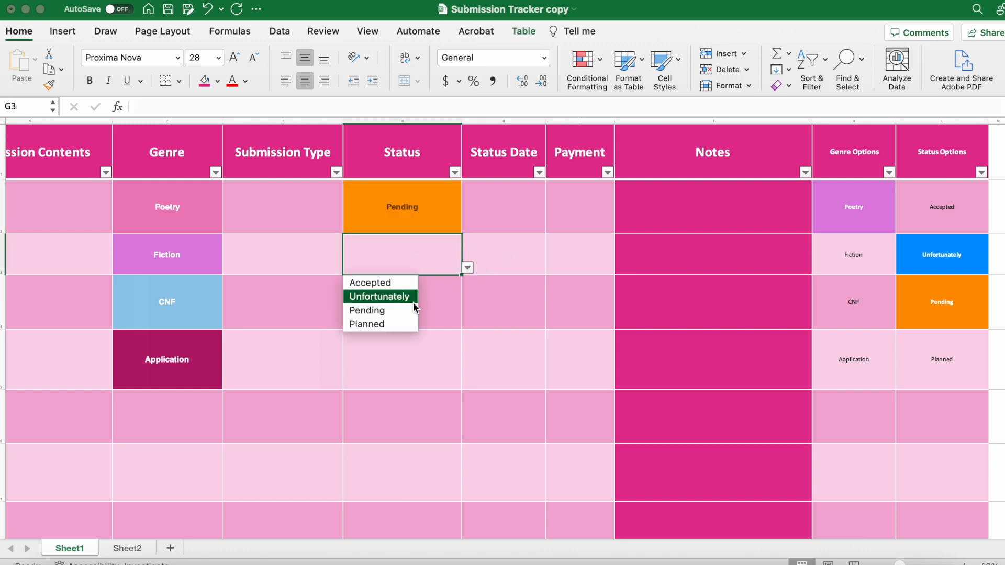
Set the next submissions' statuses to Unfortunately, Accepted and Planned, then select the Genre Options column.
click(379, 296)
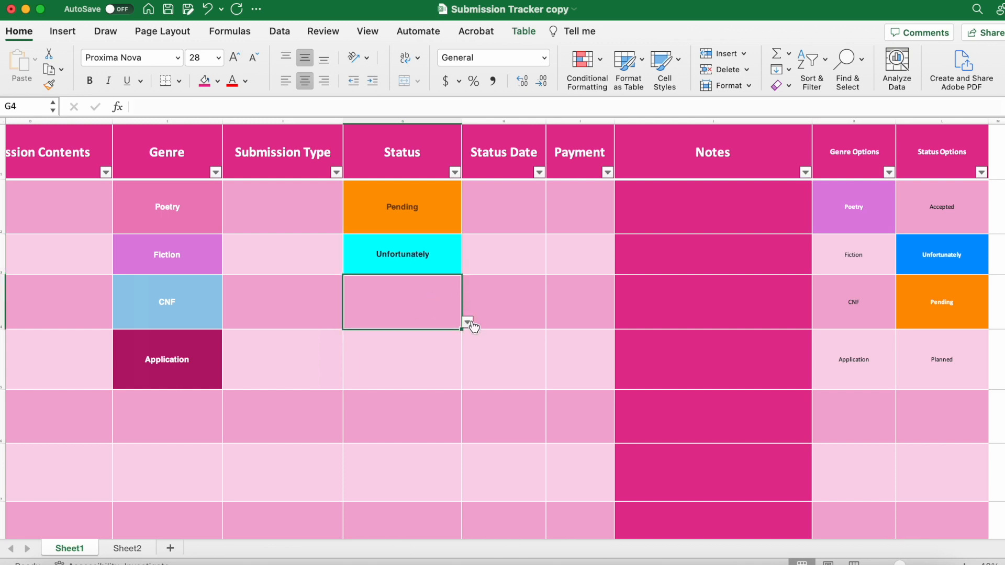
click(467, 322)
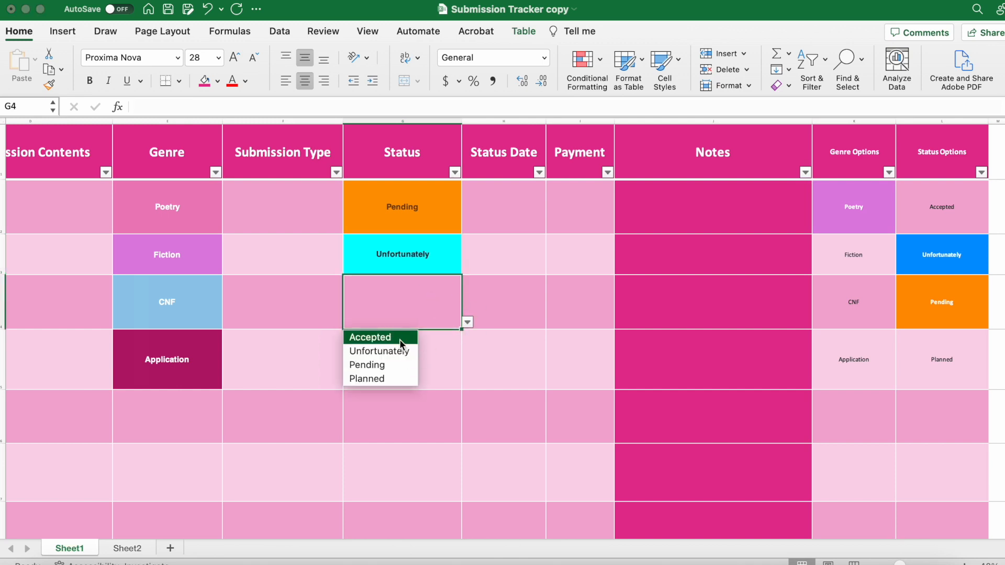
click(369, 337)
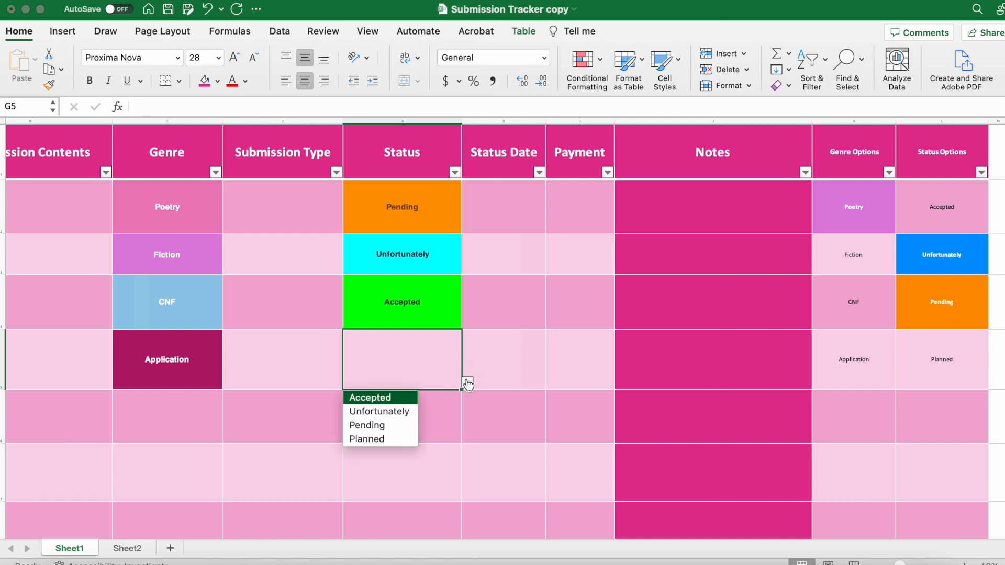
click(366, 439)
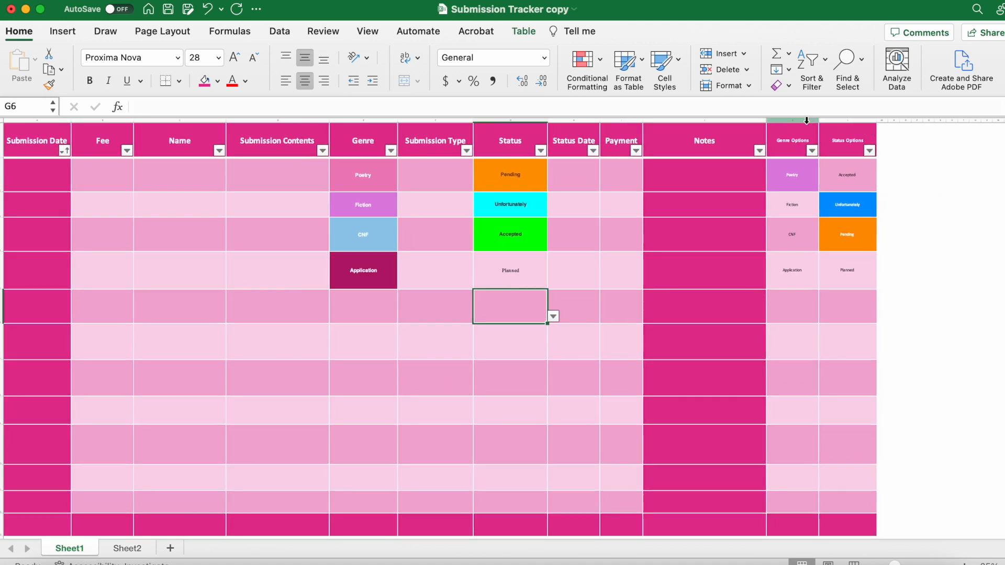
click(793, 141)
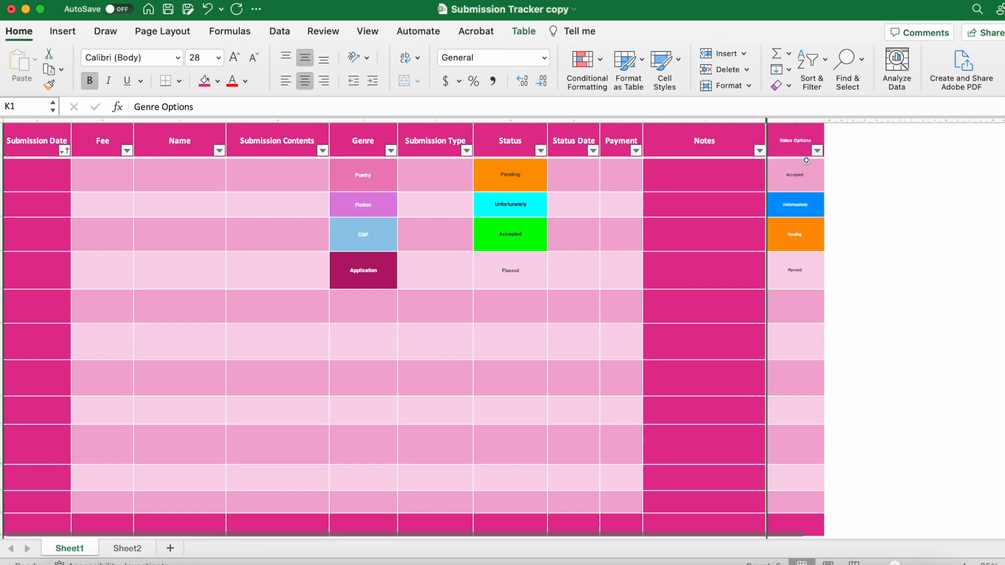
Hide the Status Options column and check the genre dropdown on a new row.
right_click(794, 140)
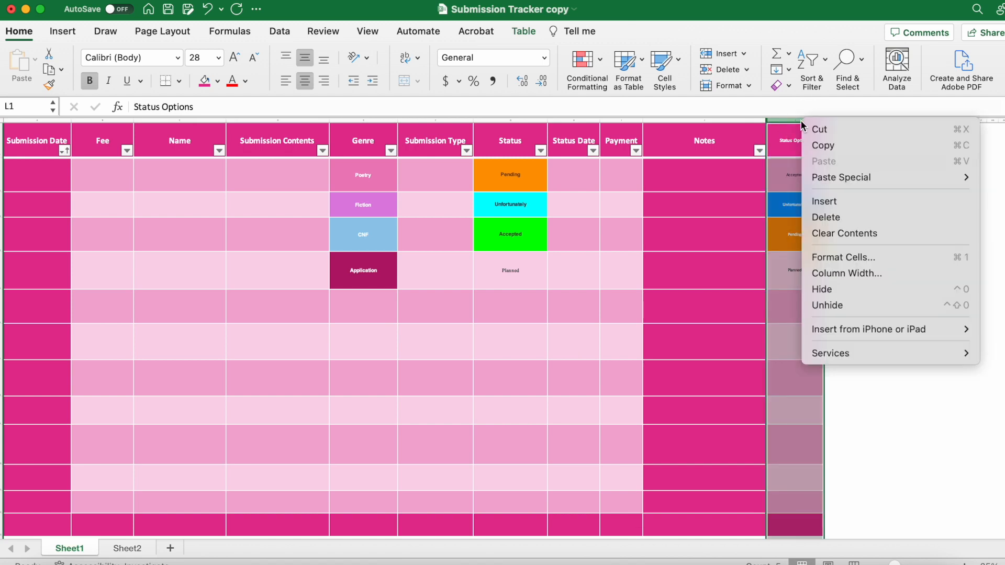
click(849, 293)
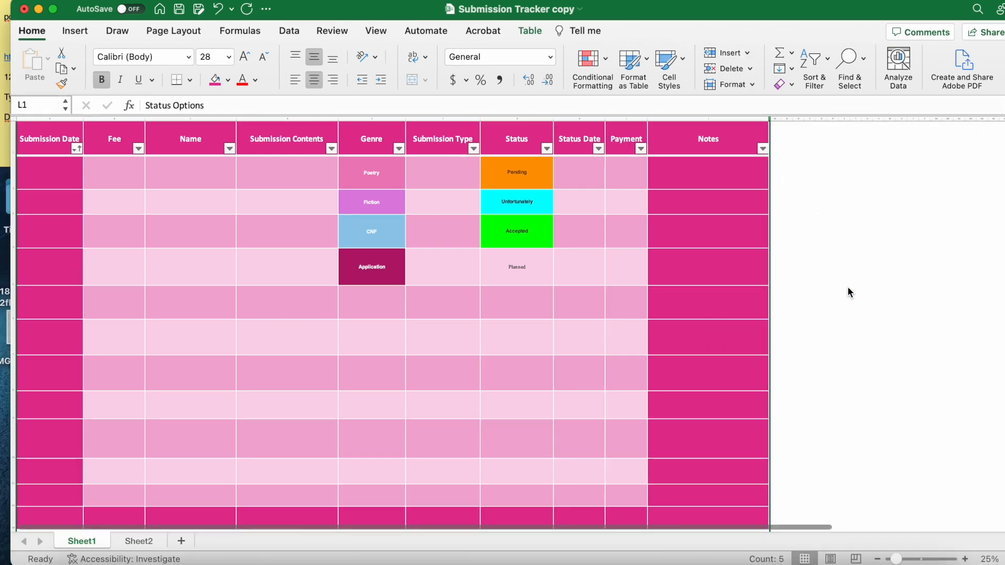
click(370, 301)
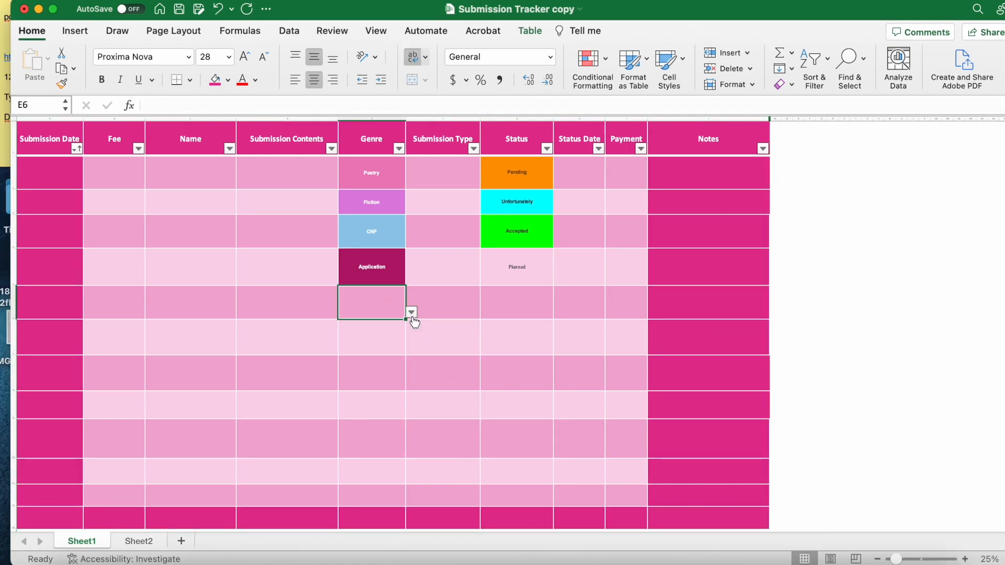